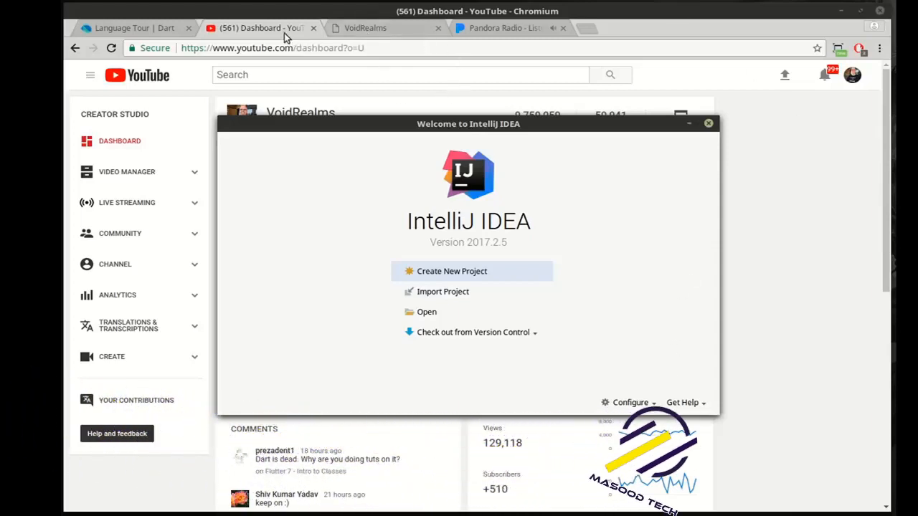
Show the Dart Language Tour's 'Extending a class' section in Chromium.
left_click(129, 27)
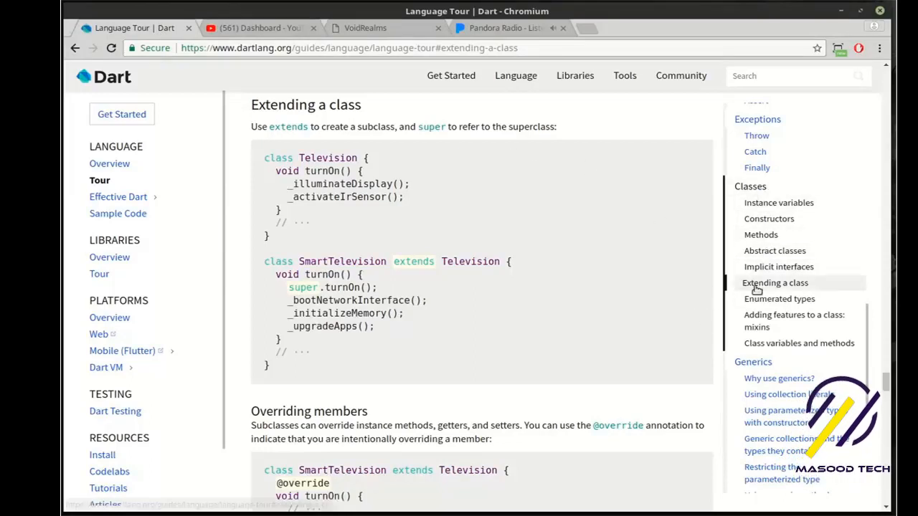
mouse_move(780, 289)
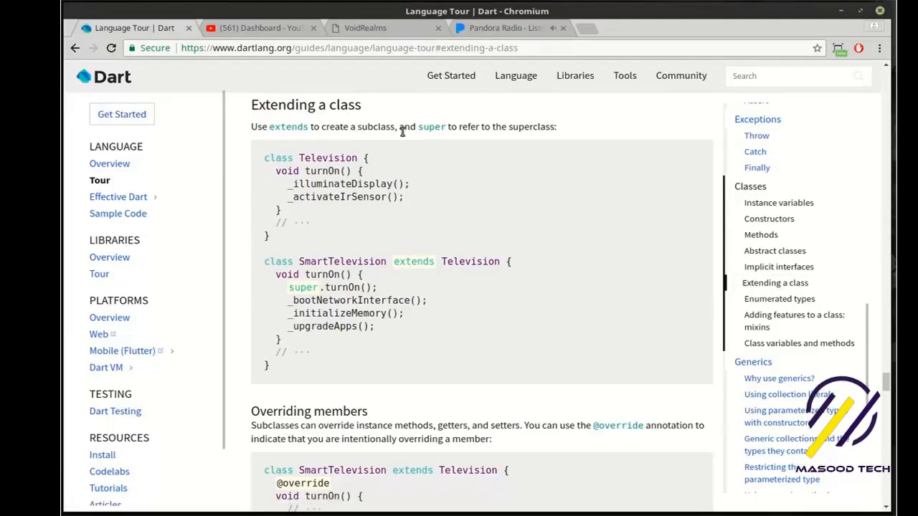
mouse_move(539, 138)
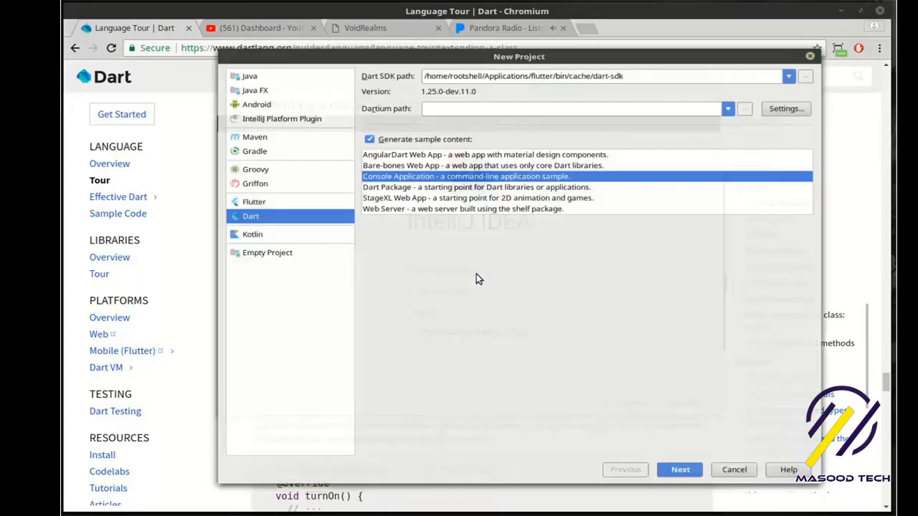
Name the new Dart console project Classes3 and create it.
left_click(679, 470)
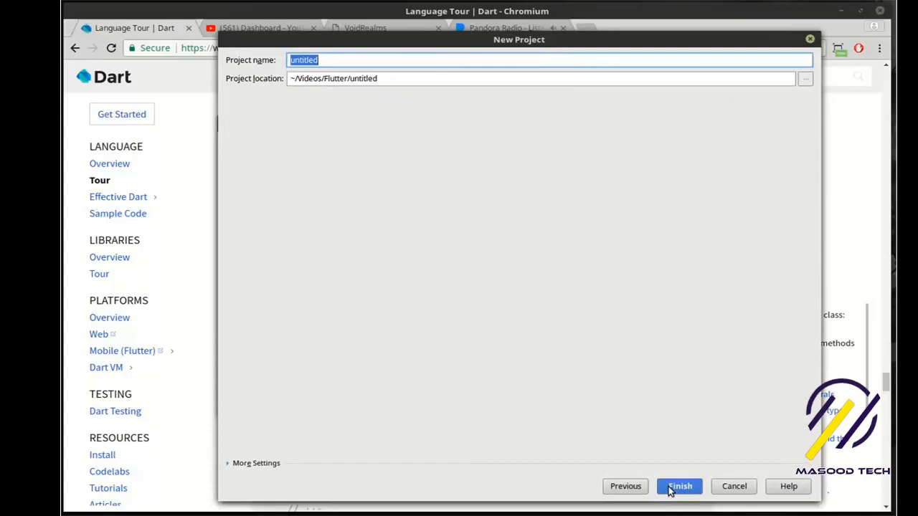
type("classes3")
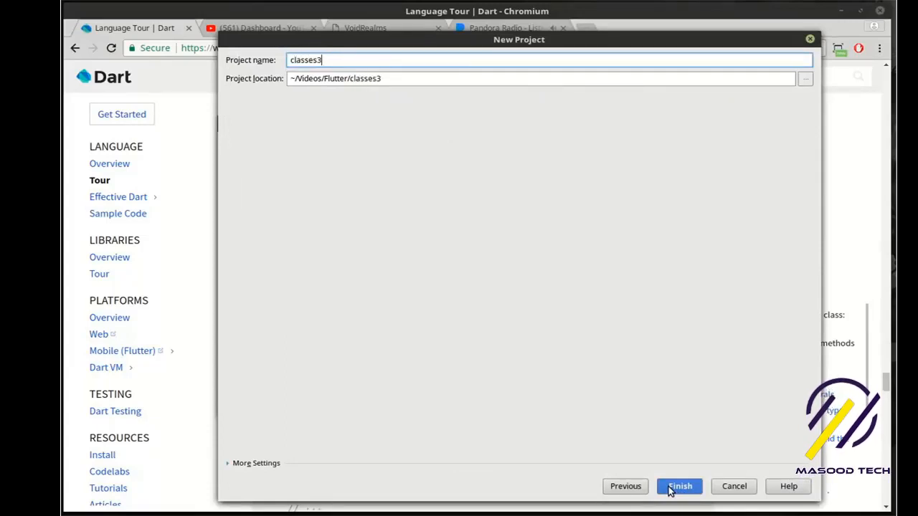
key("BackSpace")
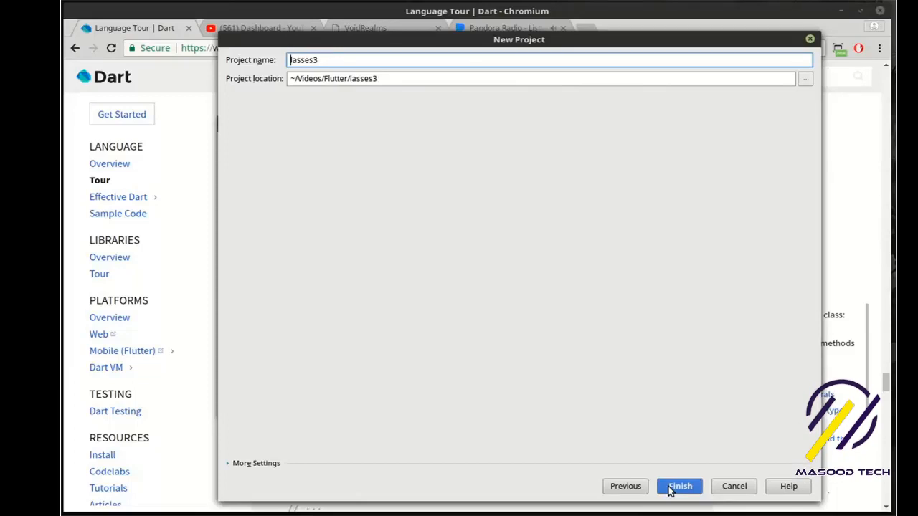
left_click(680, 486)
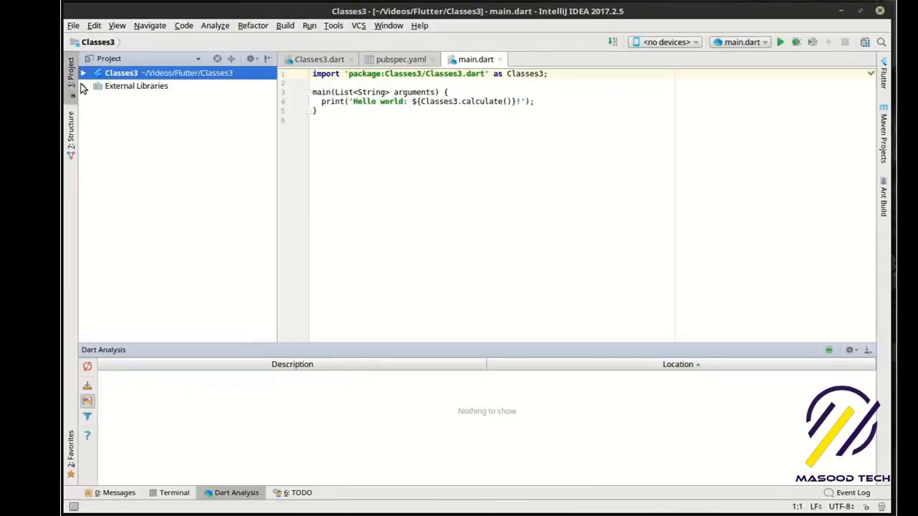
Expand Classes3's bin folder and create mamal.dart with an empty mamal class.
left_click(83, 72)
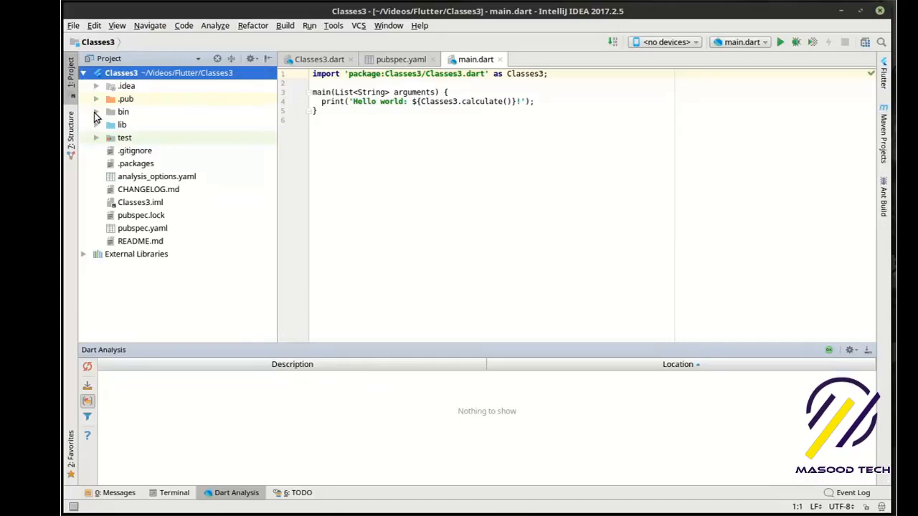
left_click(96, 112)
type("mam")
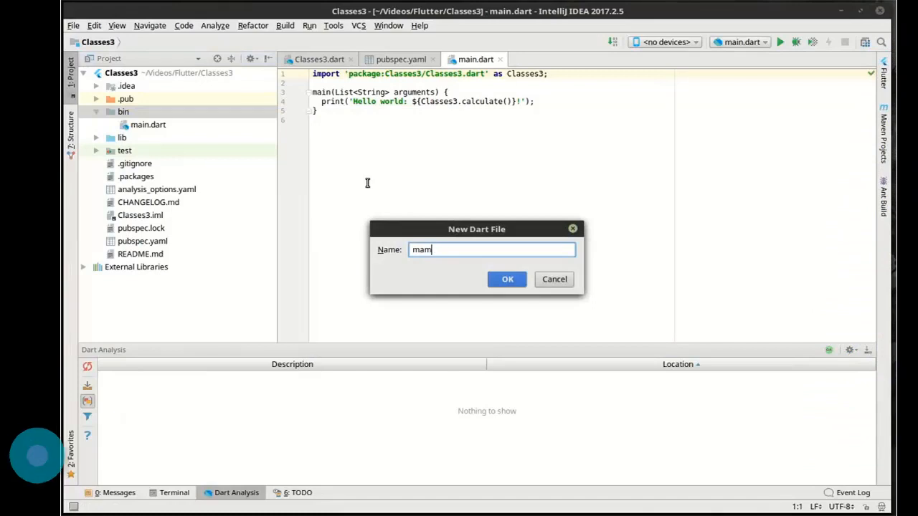
left_click(507, 279)
type("class mamal {")
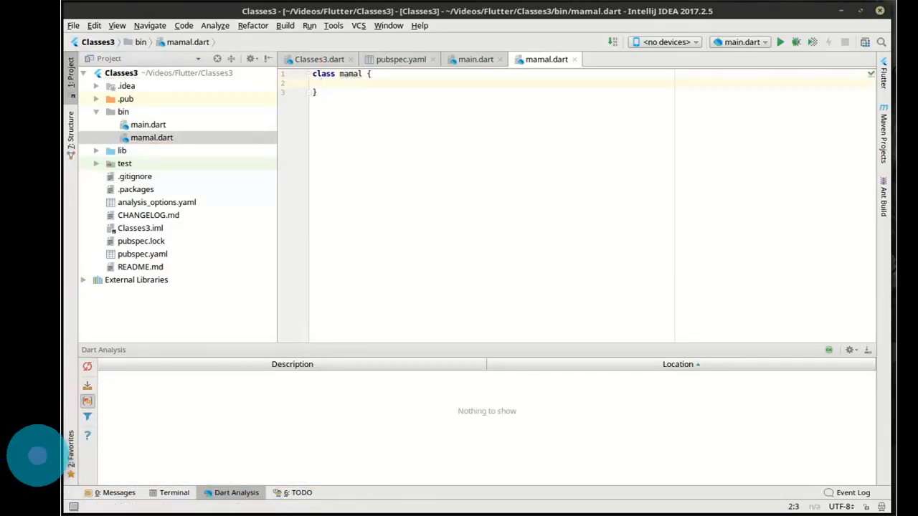
Add bool hasBackbone() => true; and bool hasHair() => true; to the mamal class.
type("bool")
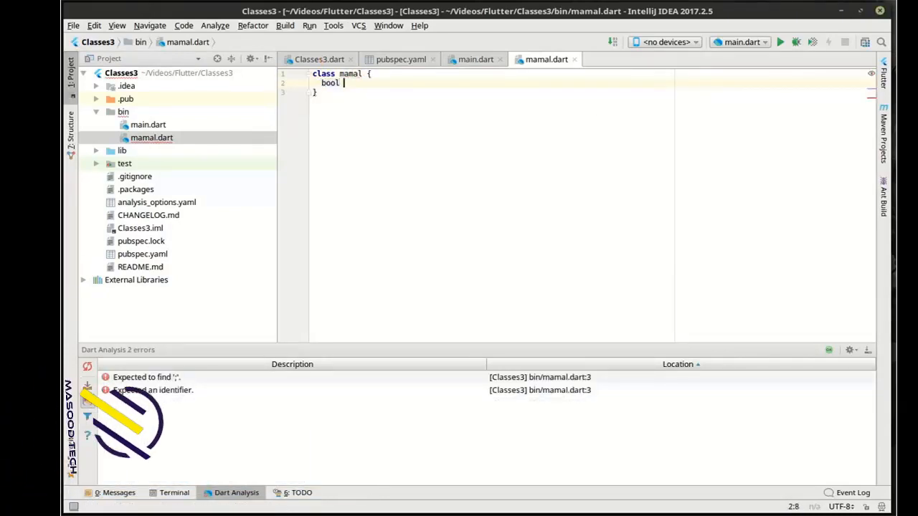
type("hasBackbone")
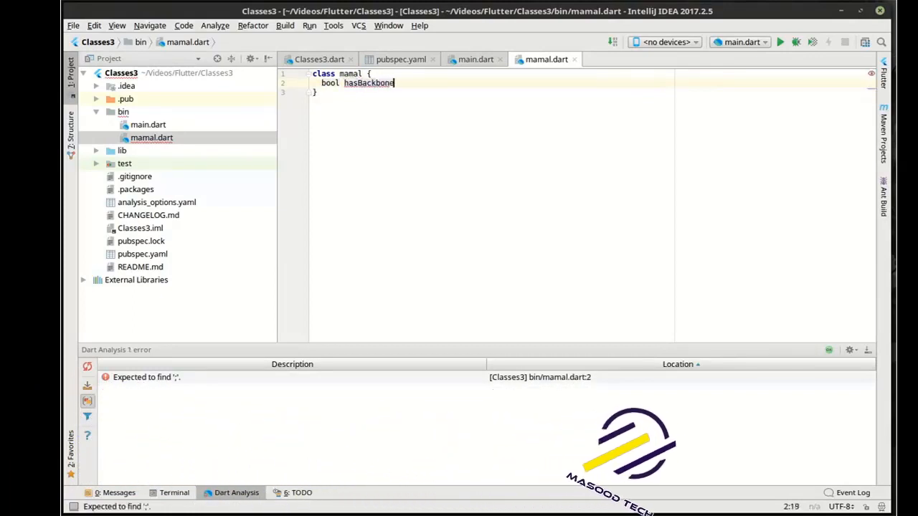
type("() =")
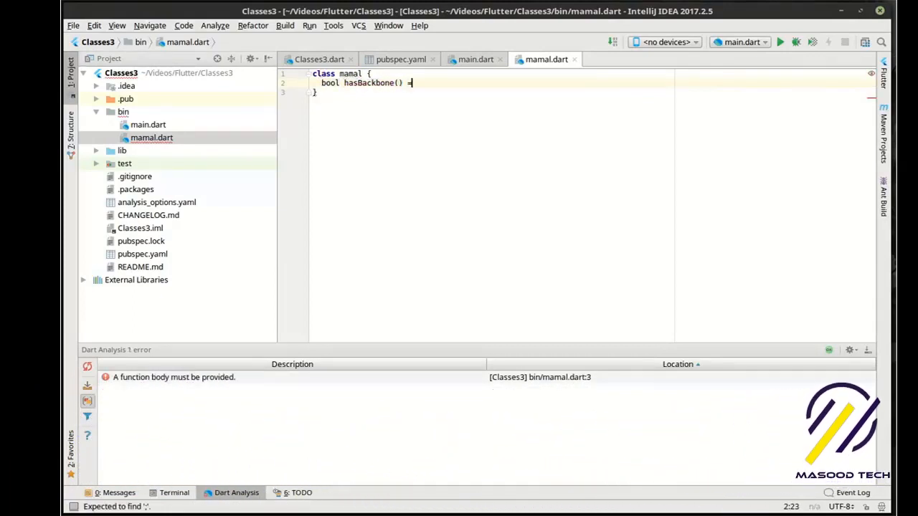
type("=> true;")
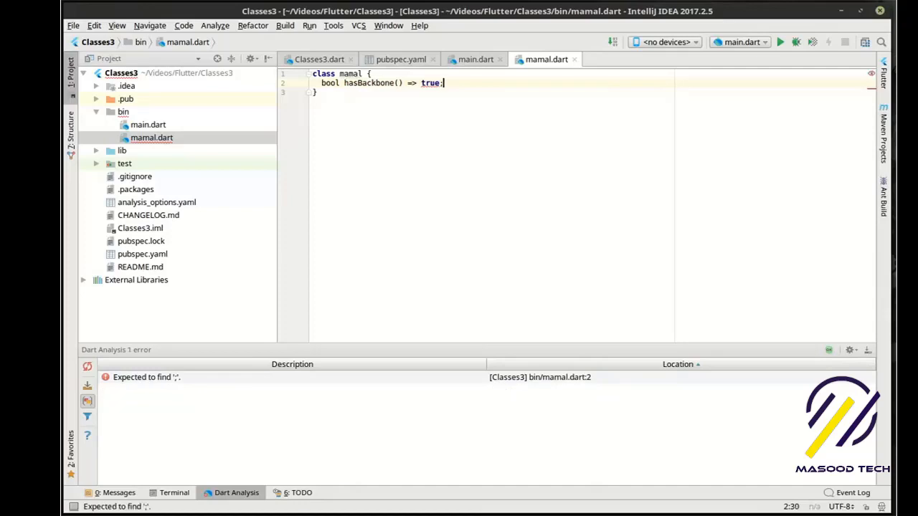
type("bool")
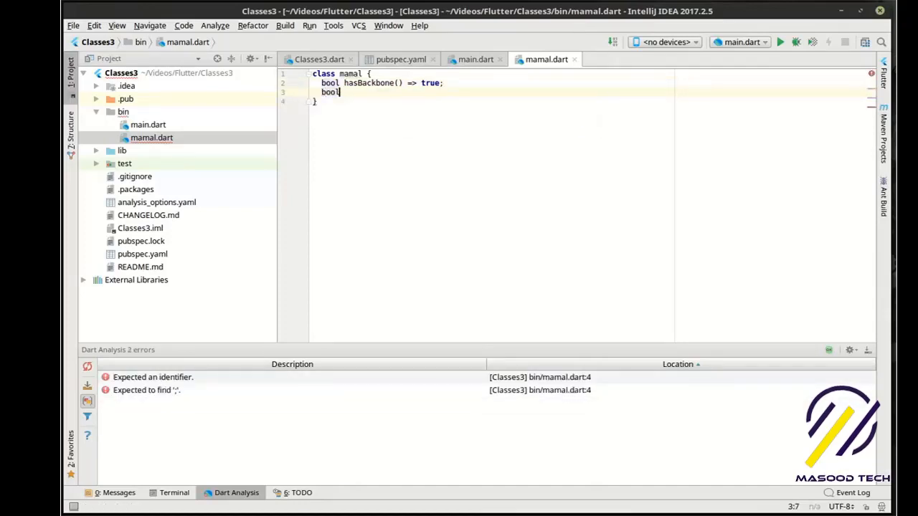
type("has")
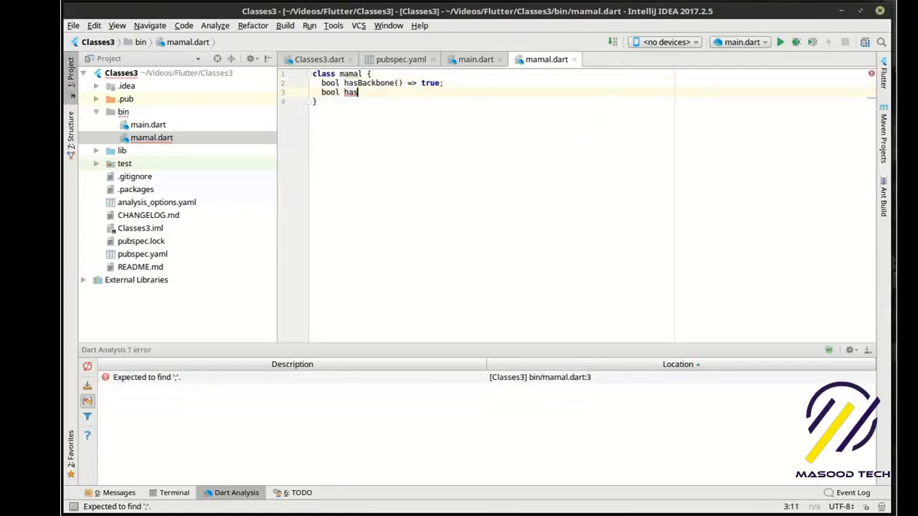
type("Hair")
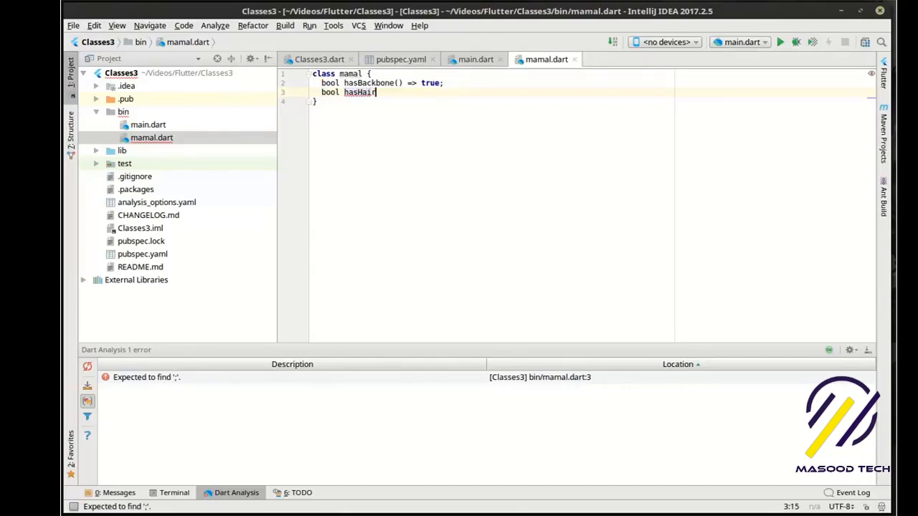
type("() => true;")
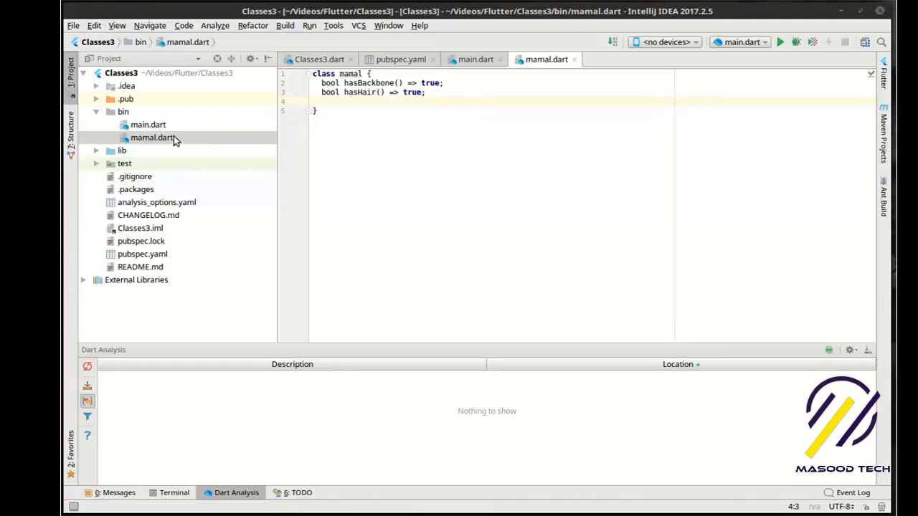
Add a new Dart file named feline to the bin folder.
right_click(124, 111)
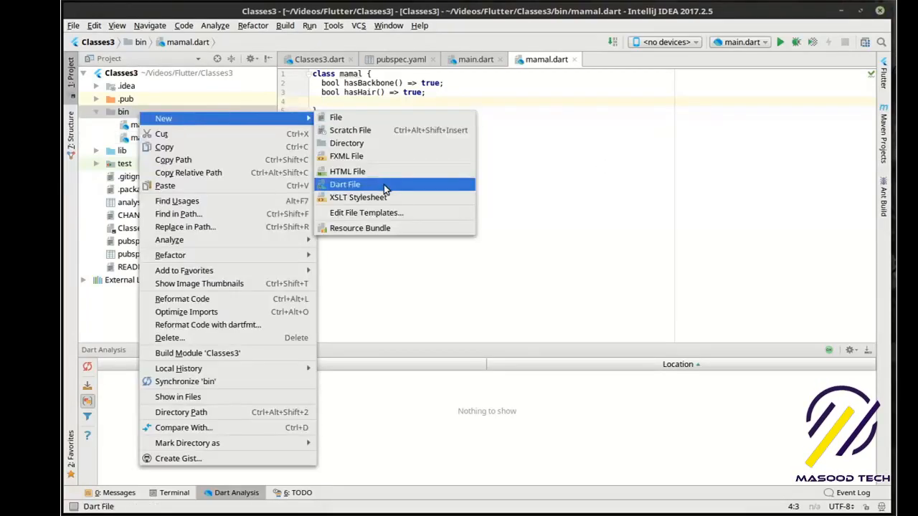
left_click(344, 184)
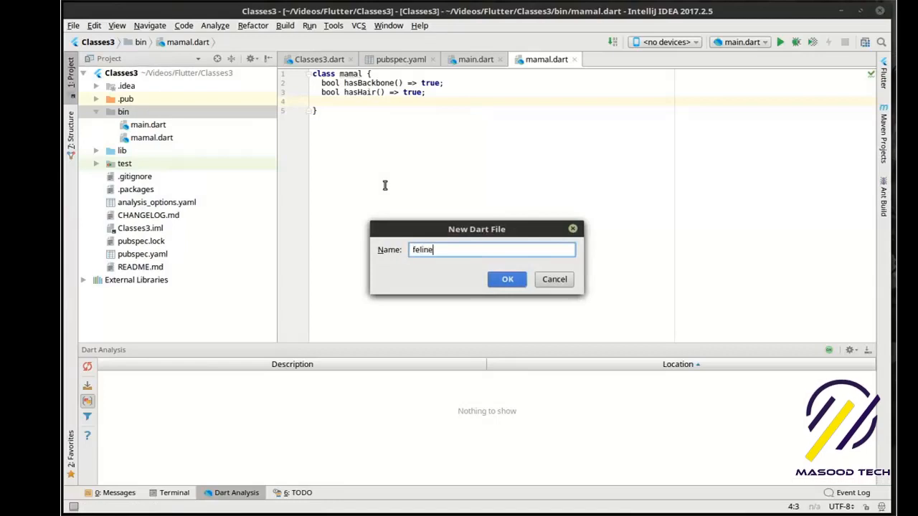
left_click(507, 279)
type("import 'mamal.dart';")
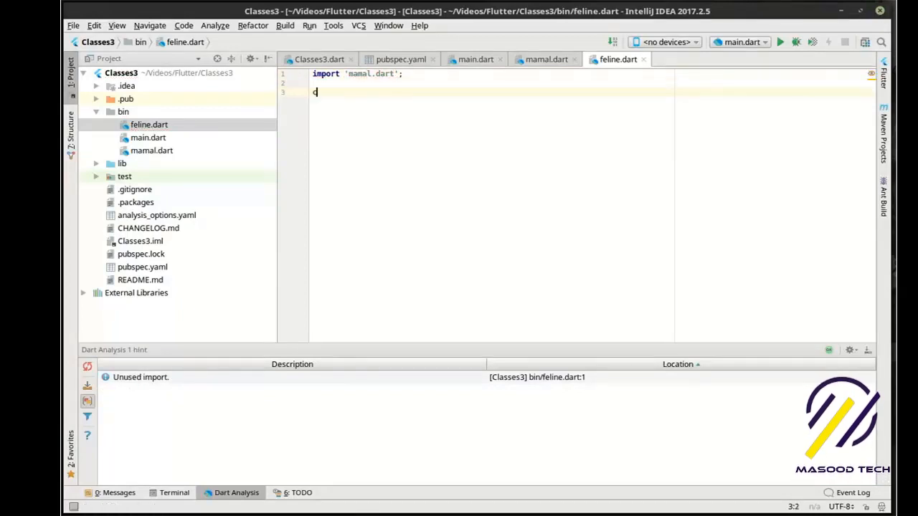
Declare class feline extends mamal { } and highlight the extends keyword.
type("lass feline")
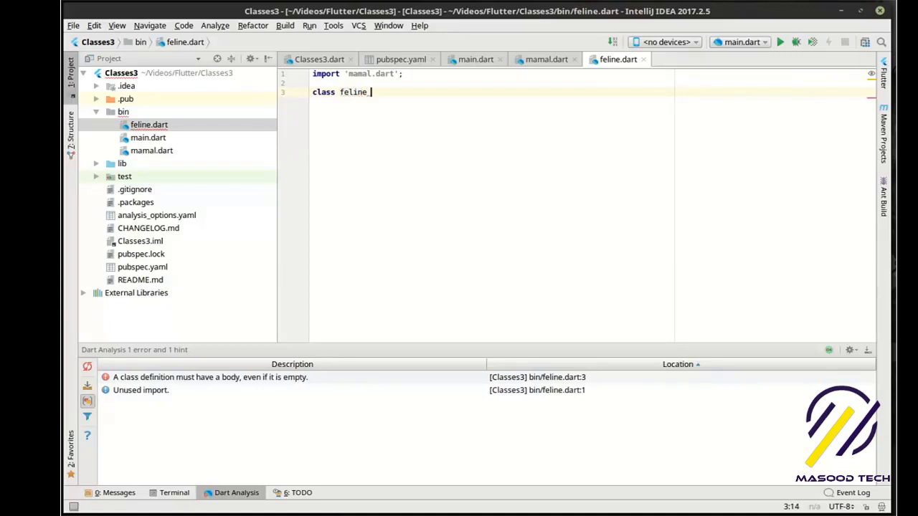
type("extends m")
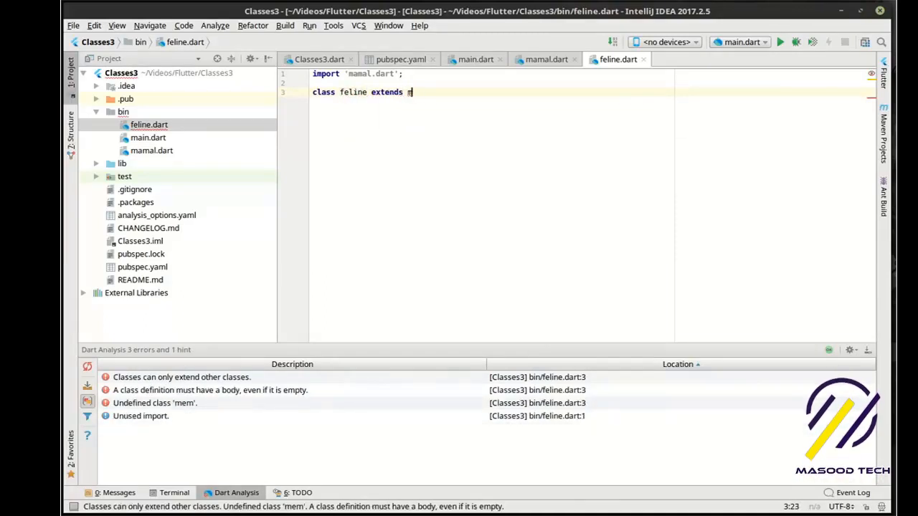
type("amal {")
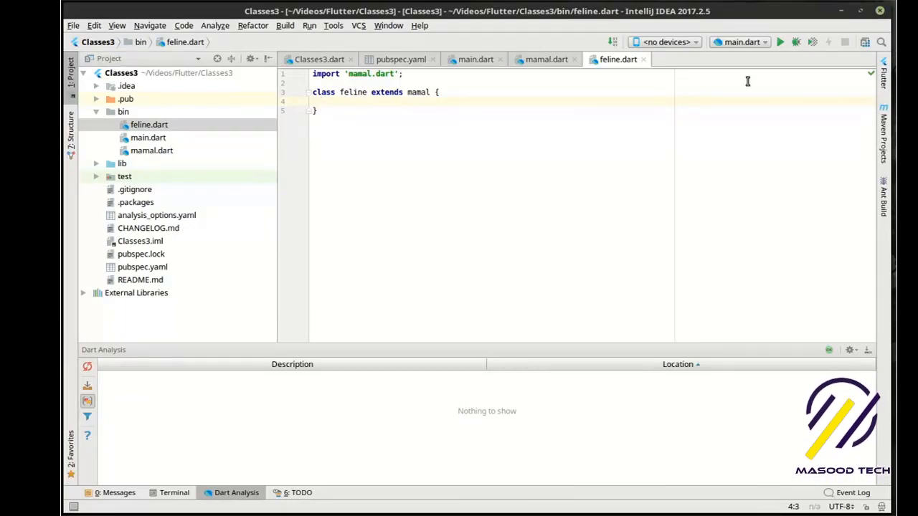
double_click(386, 92)
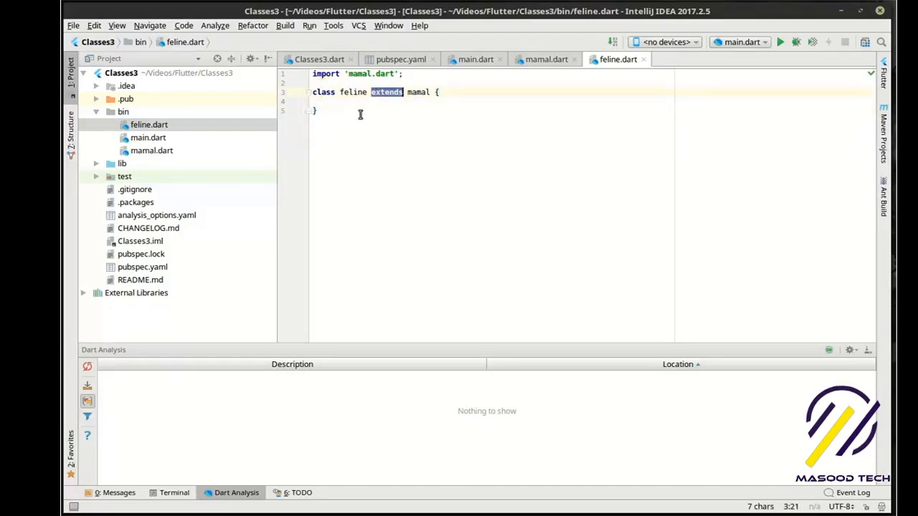
double_click(352, 92)
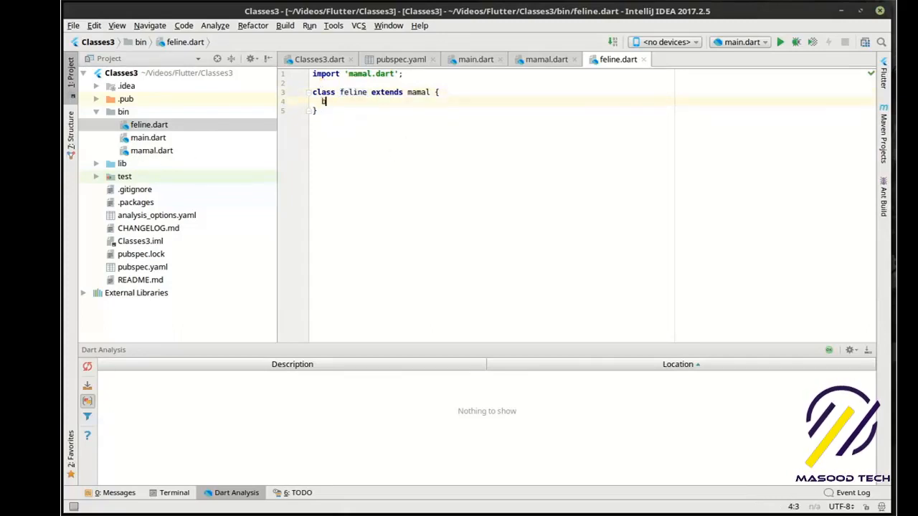
Add bool hasClaws() => true; to the feline class.
type("bool has")
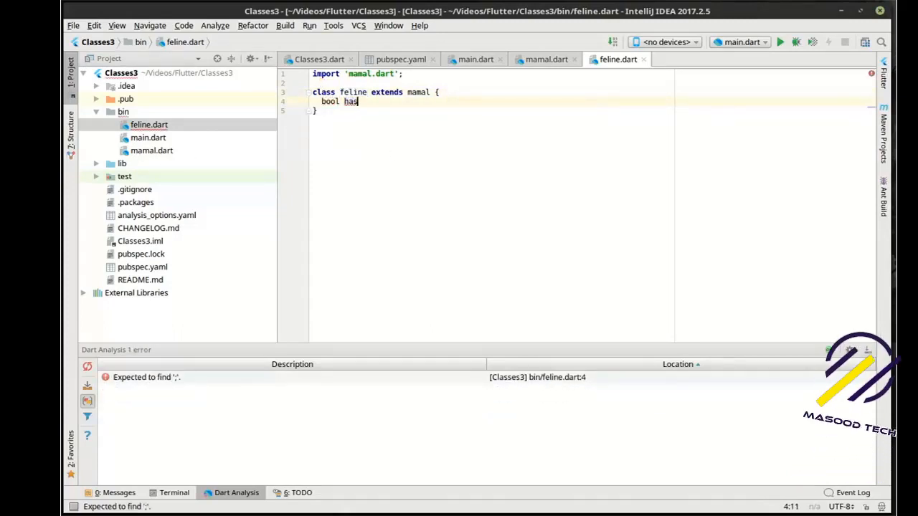
type("Claws")
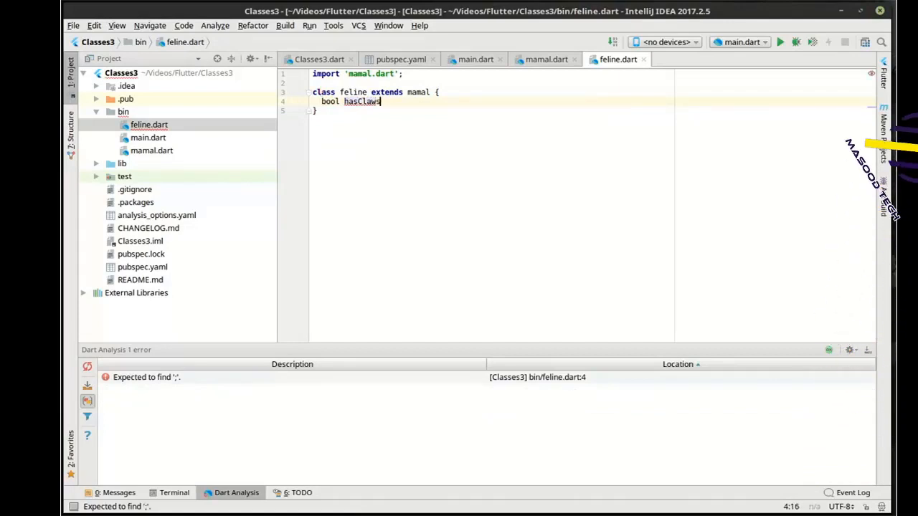
type("() => true;")
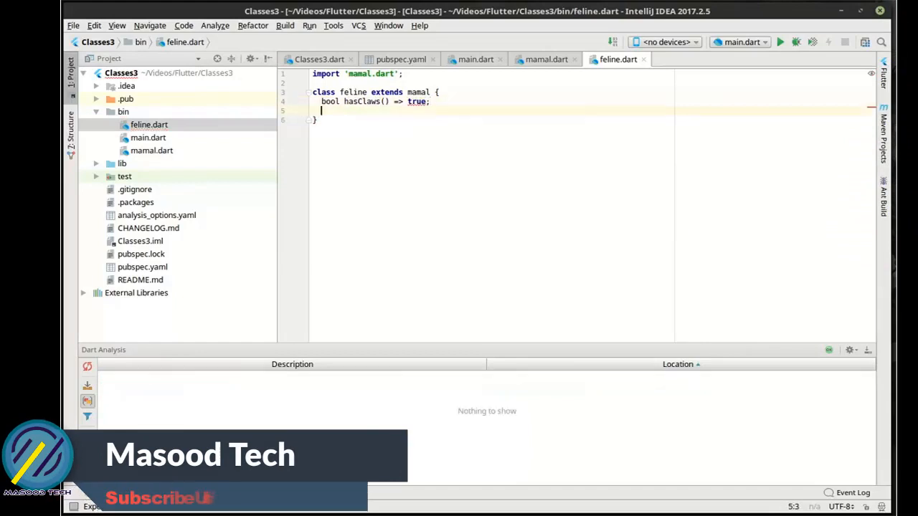
Add a void test() method asserting hasBackbone() and hasHair().
type("void t")
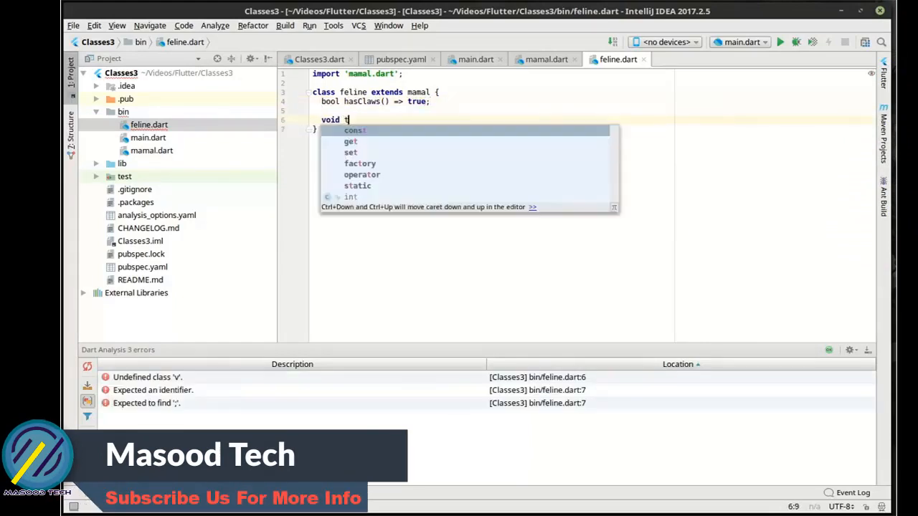
type("est()")
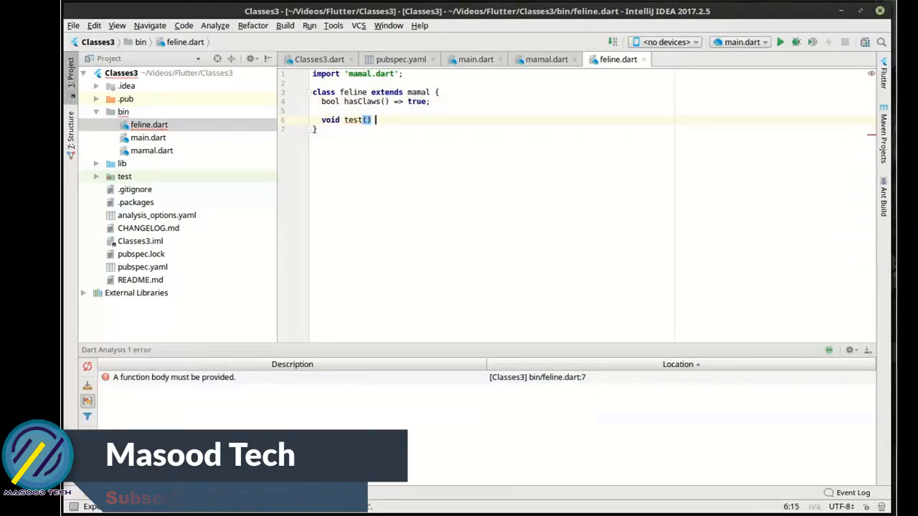
type("assert(h")
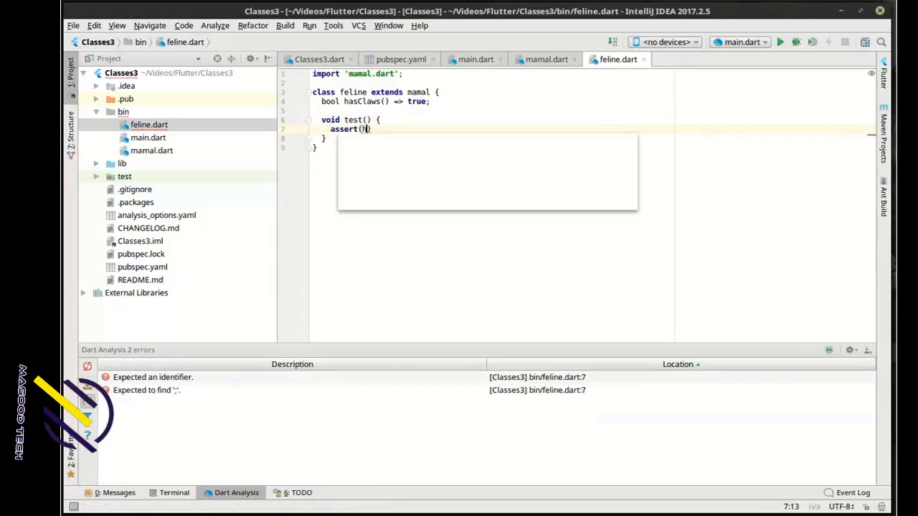
type("as")
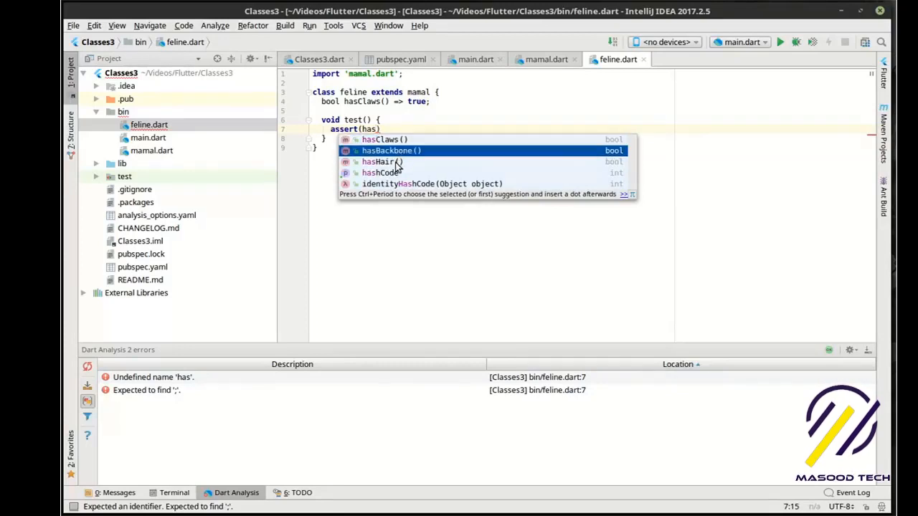
left_click(391, 151)
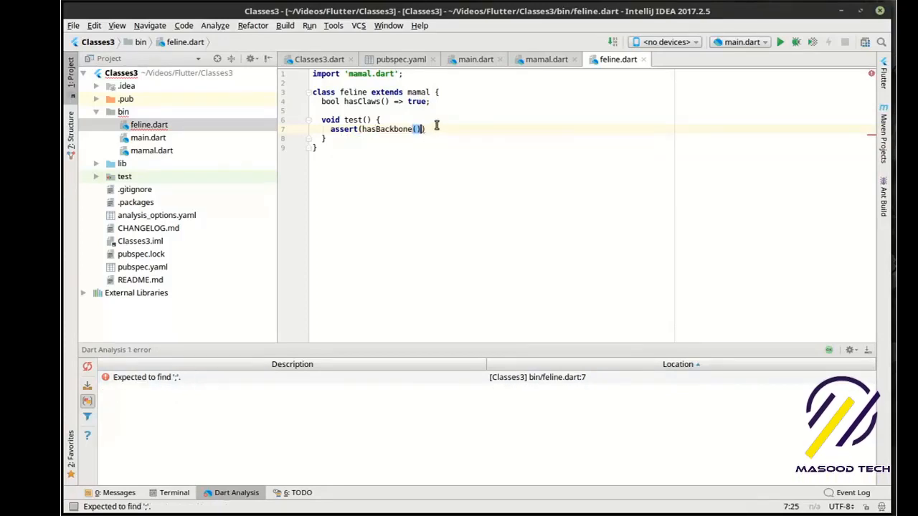
type(";")
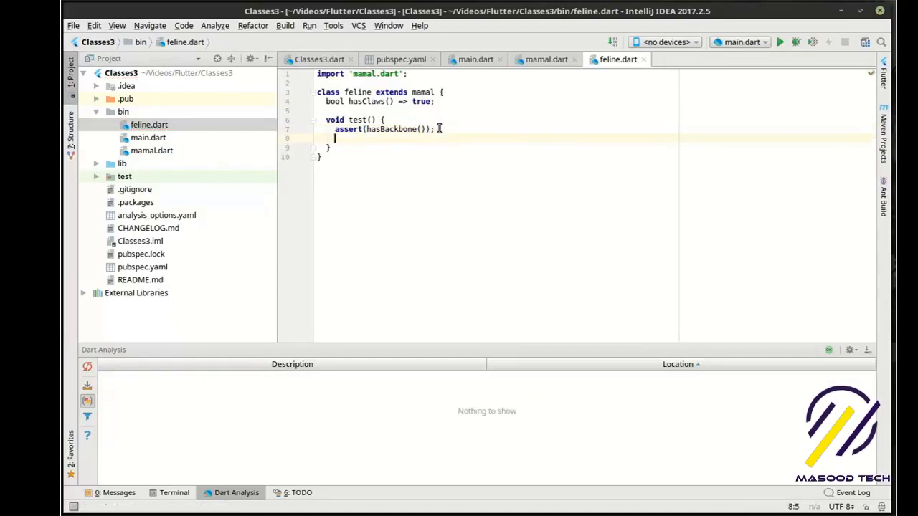
type("assert()")
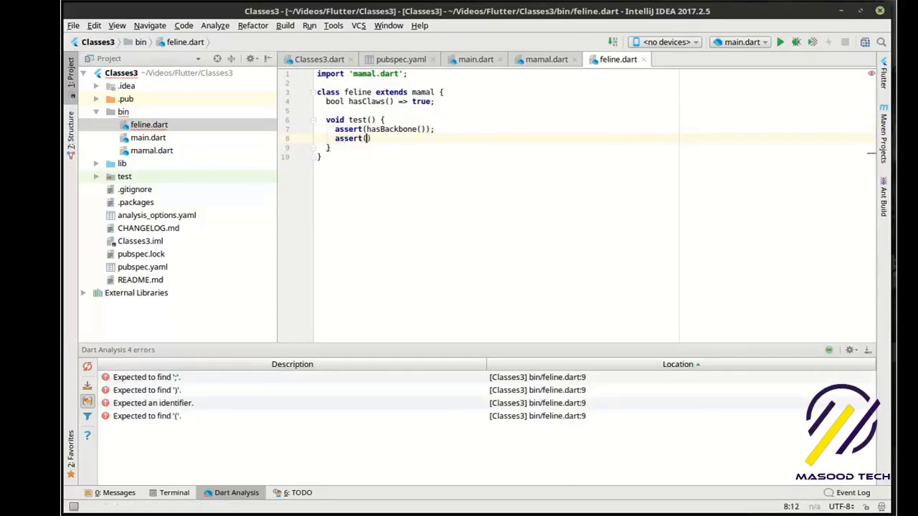
type("hasHair(")
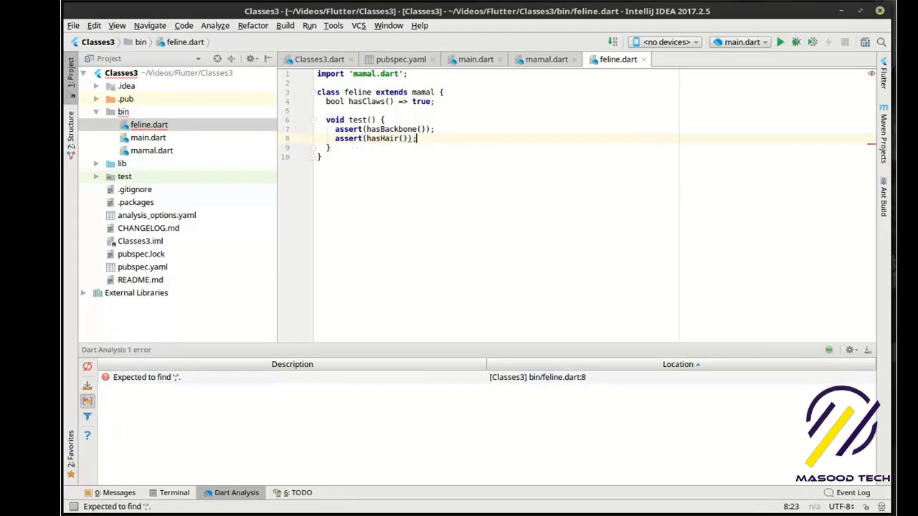
type(";")
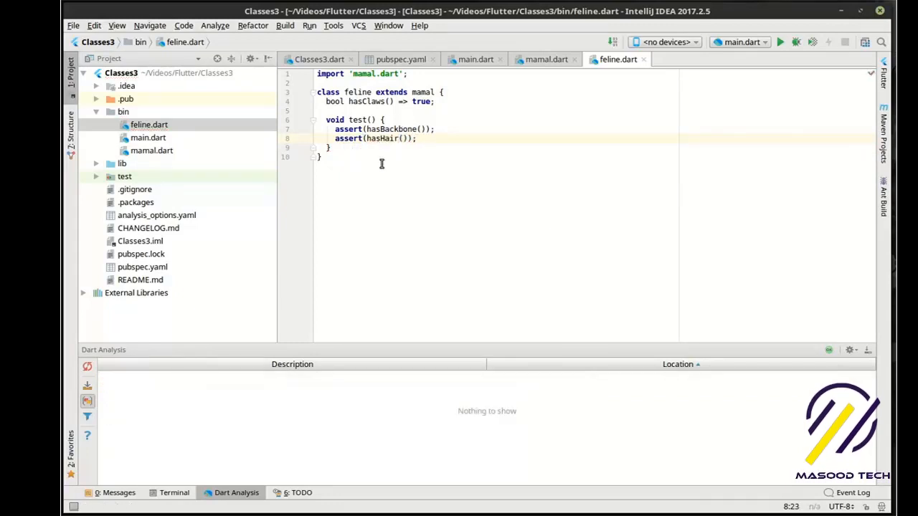
left_click(371, 139)
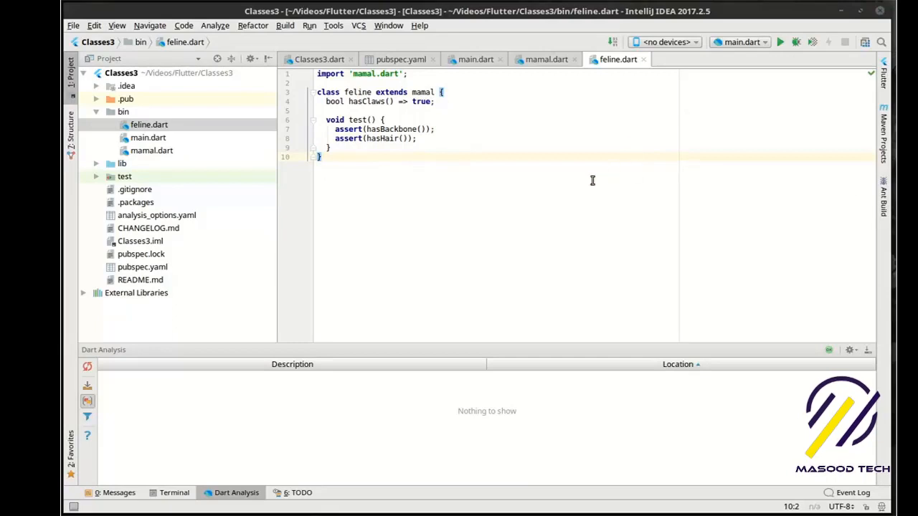
Add a new Dart file named lion to the bin folder.
right_click(123, 112)
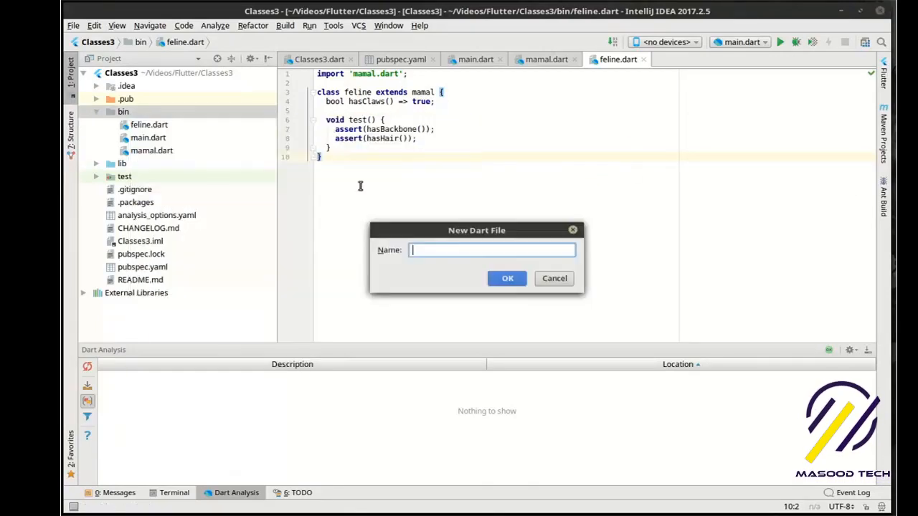
type("lion")
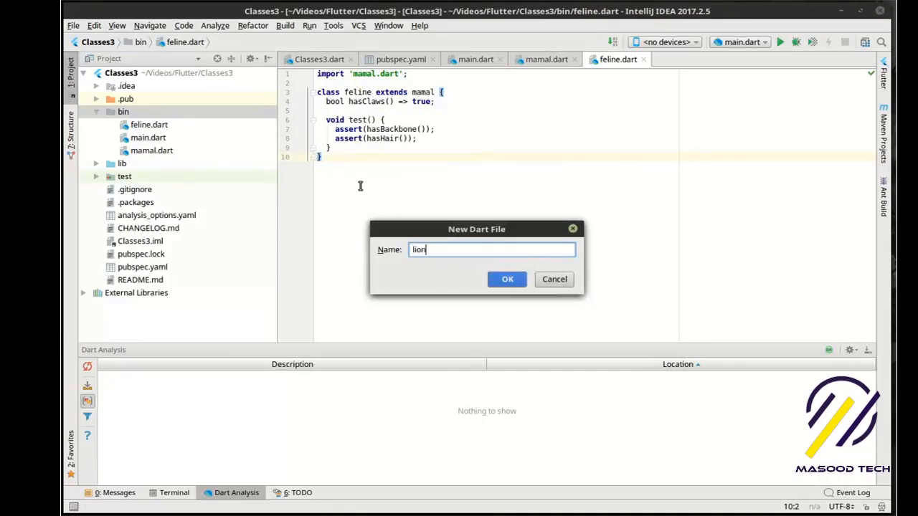
left_click(507, 279)
type("import 'feline.dart';")
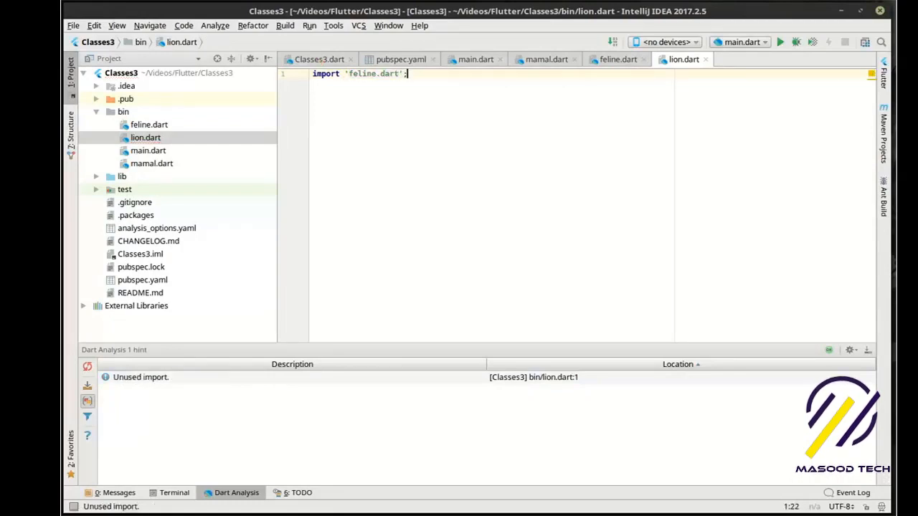
Declare class lion extends feline with void roar() => print('roar');.
type("class lion")
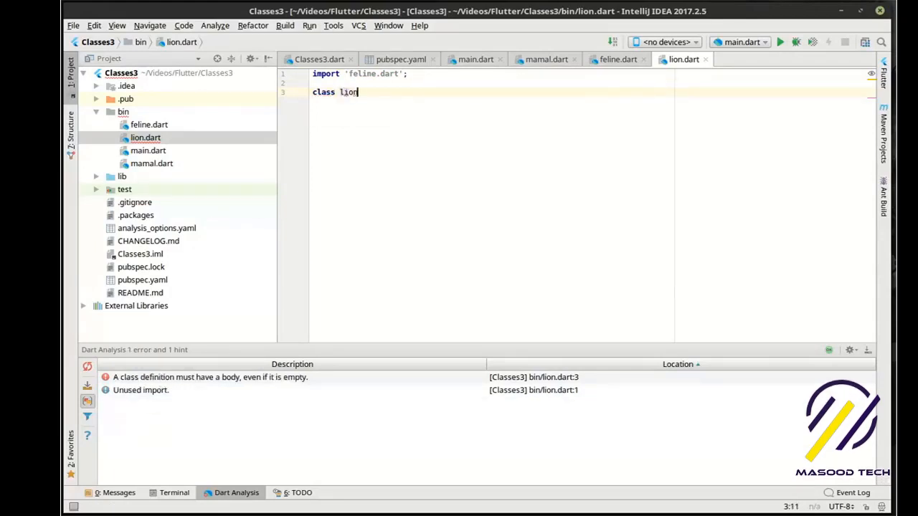
type("extends")
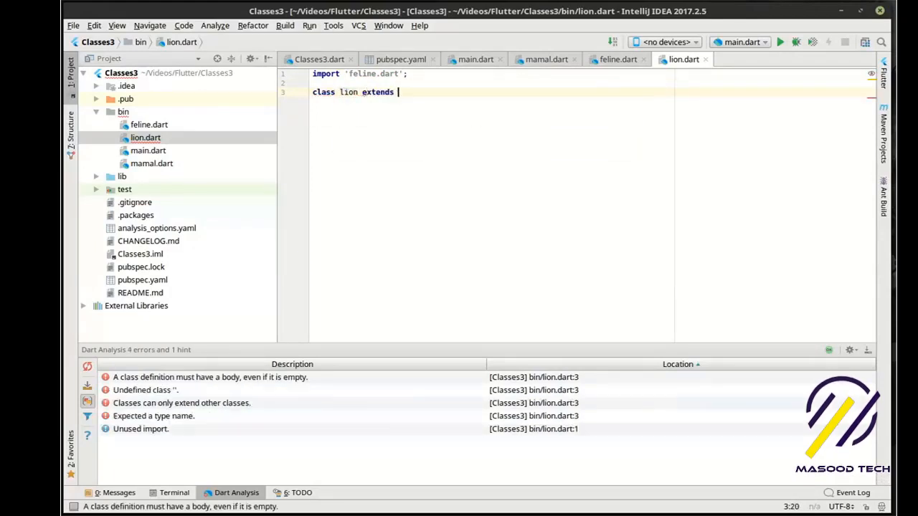
type("feline_{")
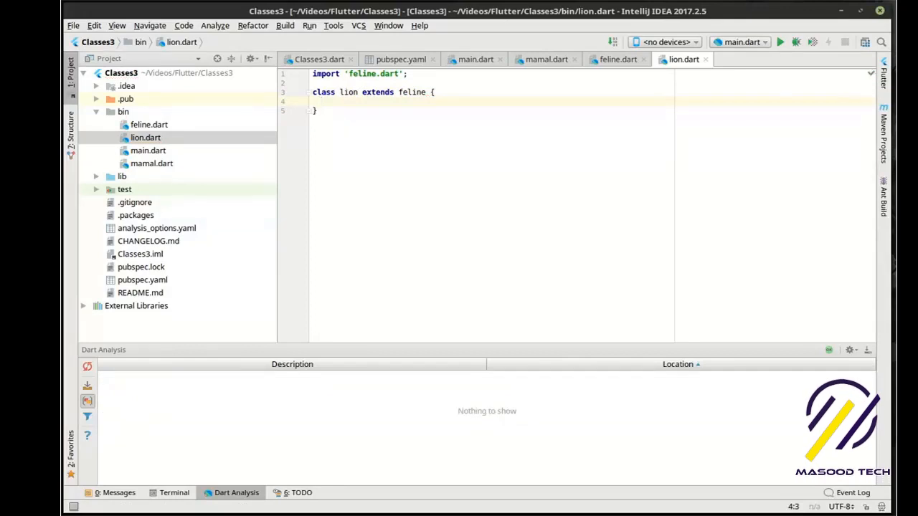
type("void")
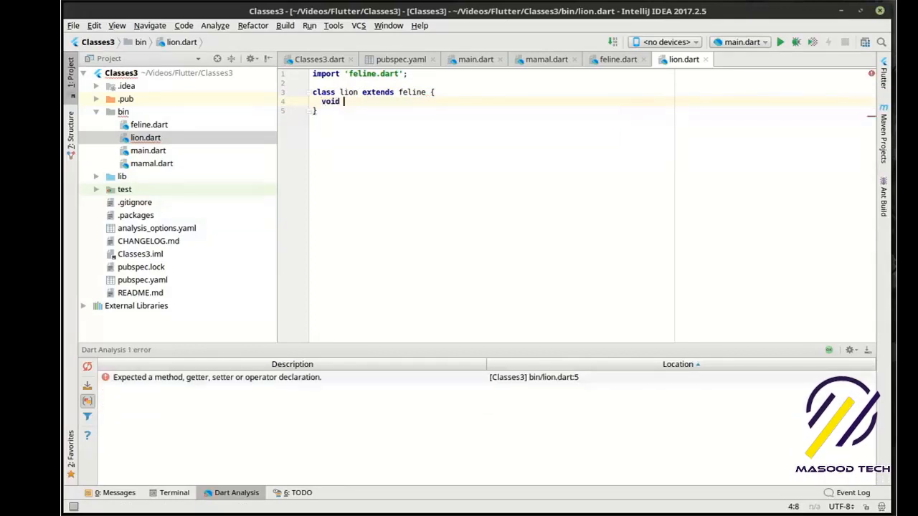
type("roar")
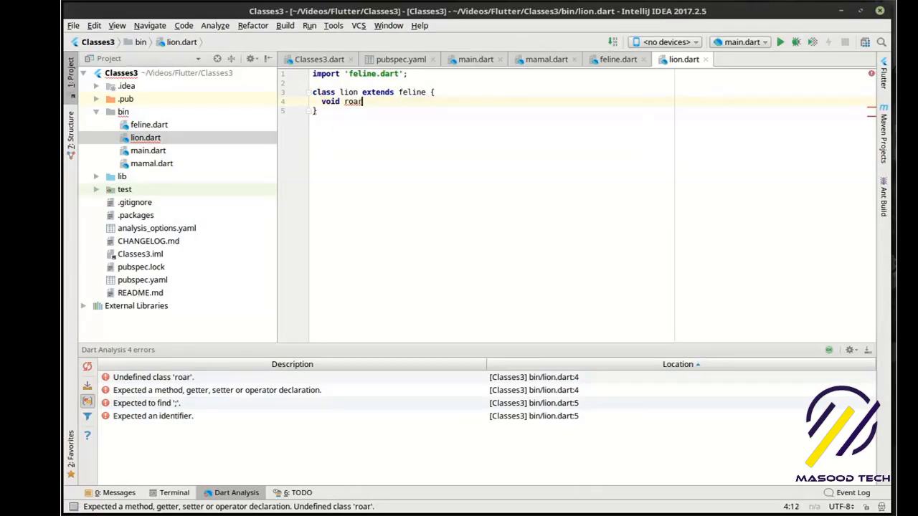
type("()")
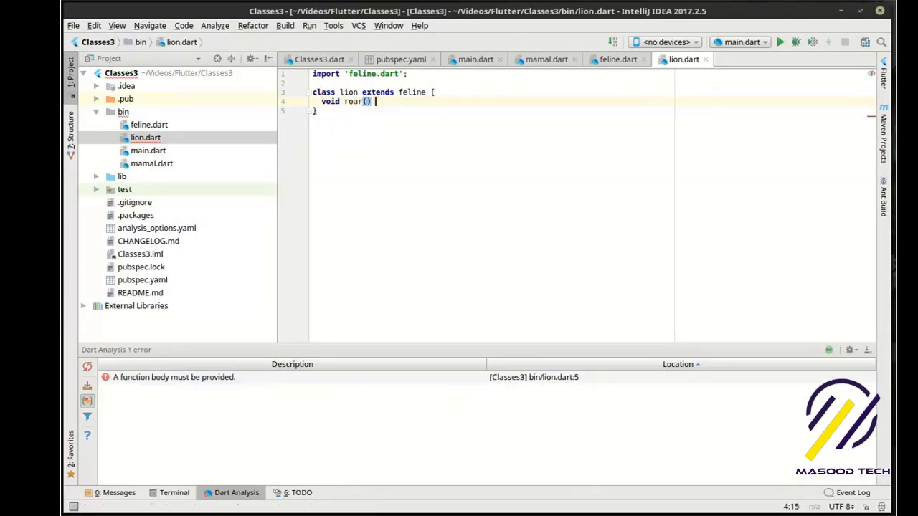
type("=> print('")
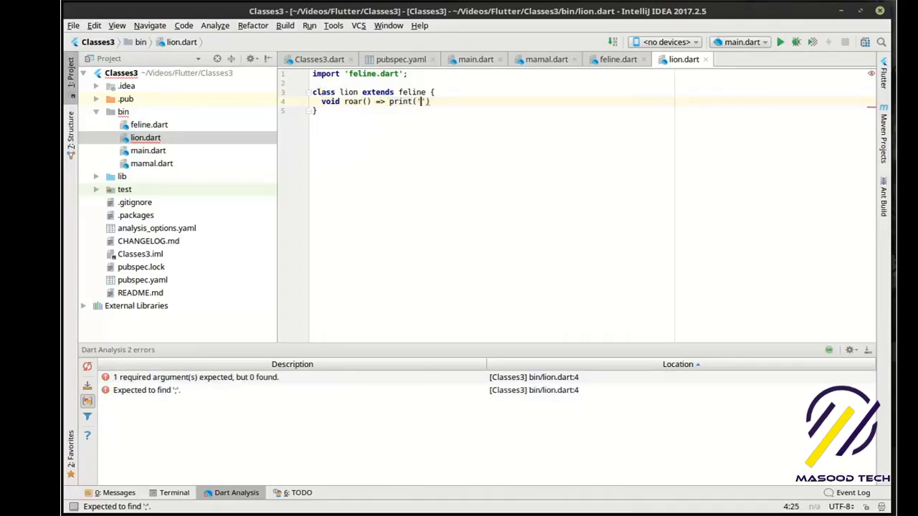
type("roar")
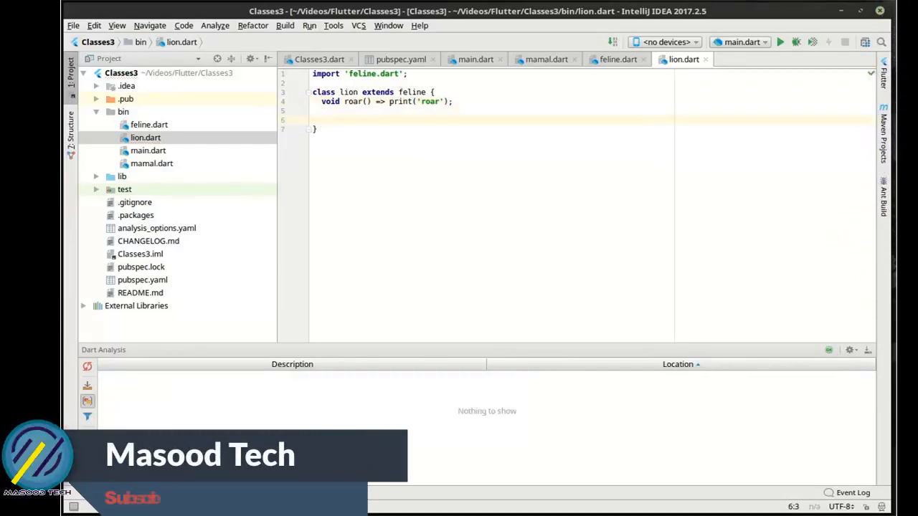
Write lion's void test() asserting hasHair(), hasBackbone() and hasClaws().
type("void")
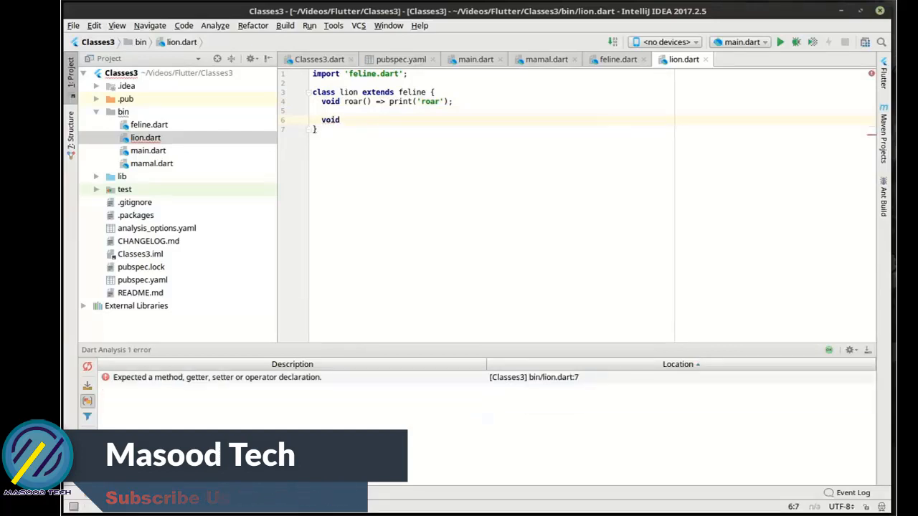
type("test")
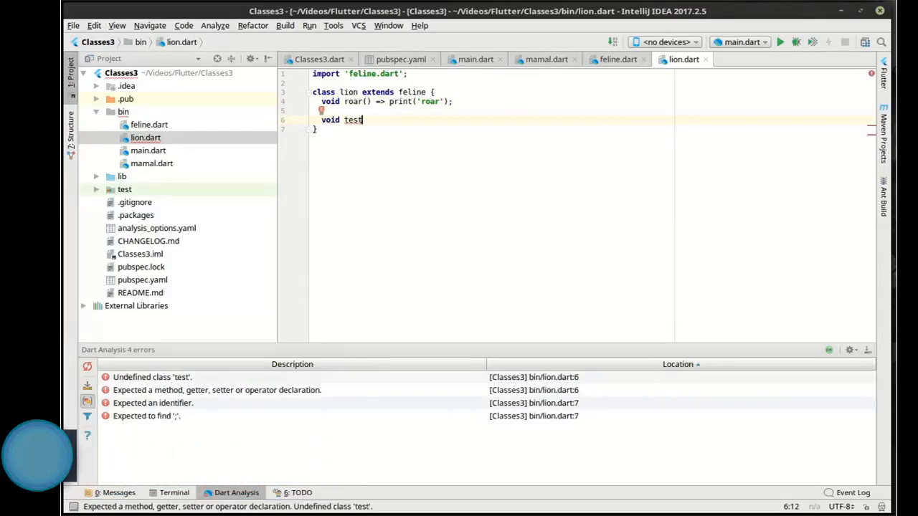
type("() {")
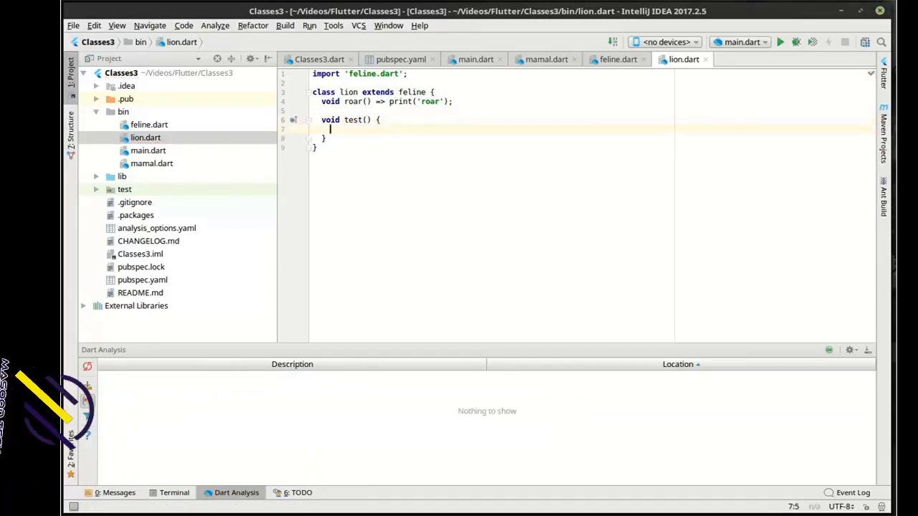
type("assert")
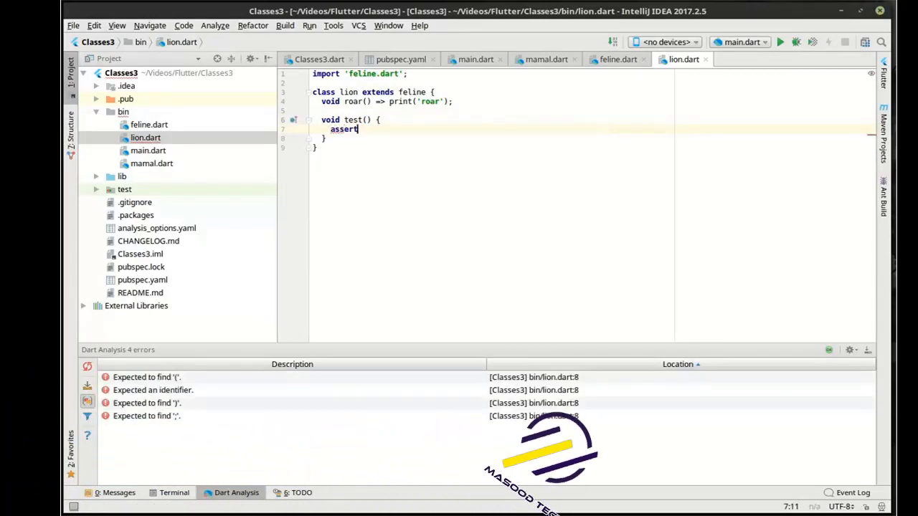
type("(hasHair());")
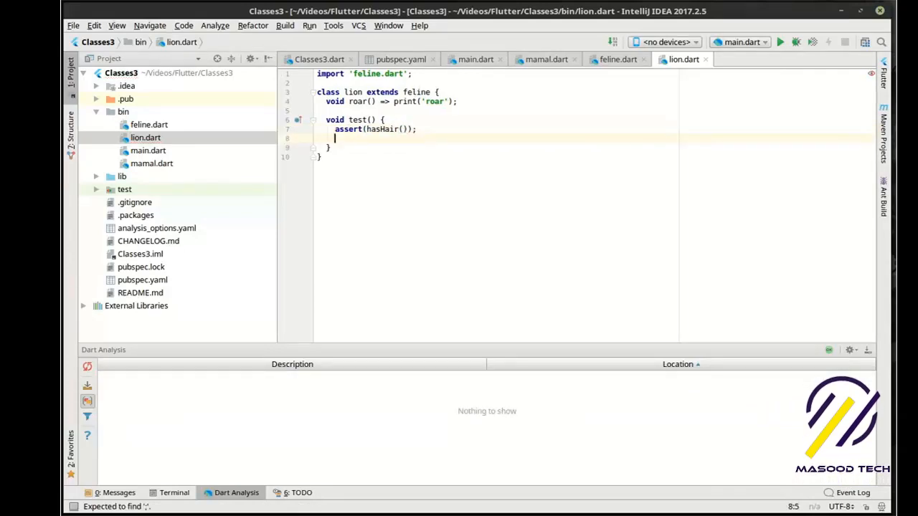
type("assert()")
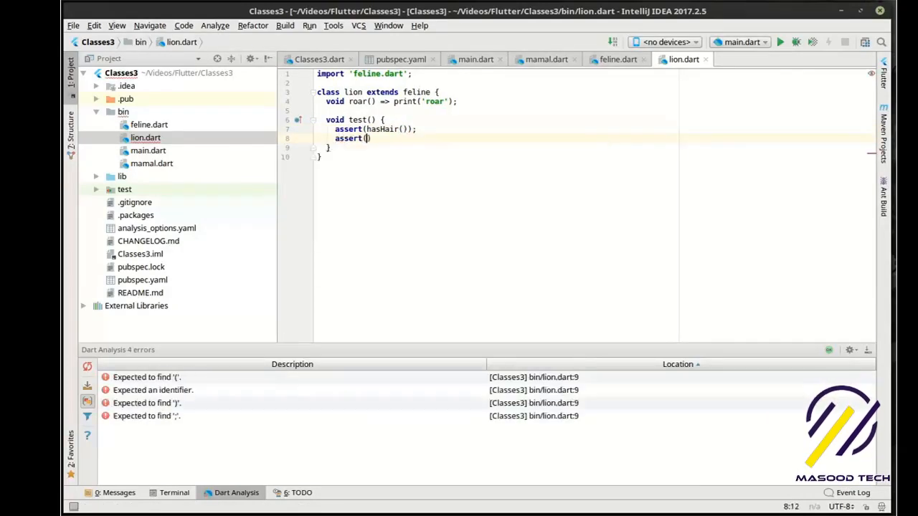
type("hasBackbone(")
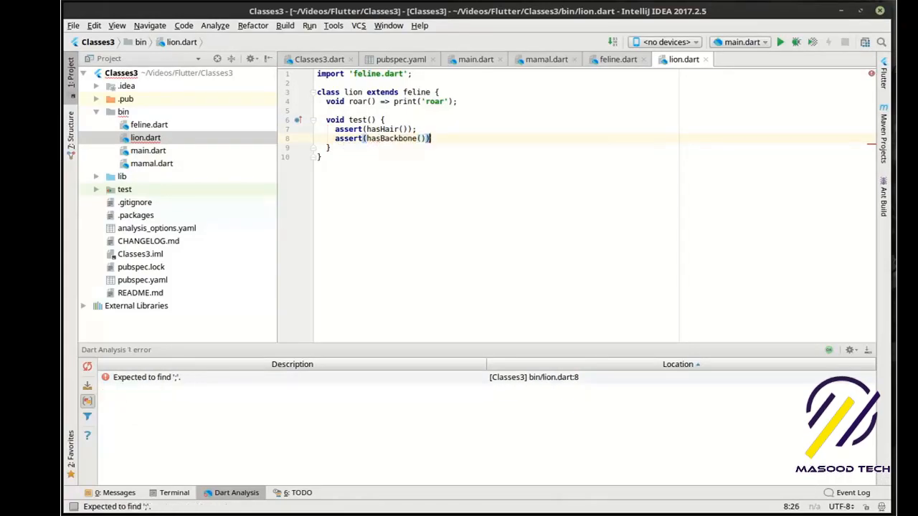
type("assert(")
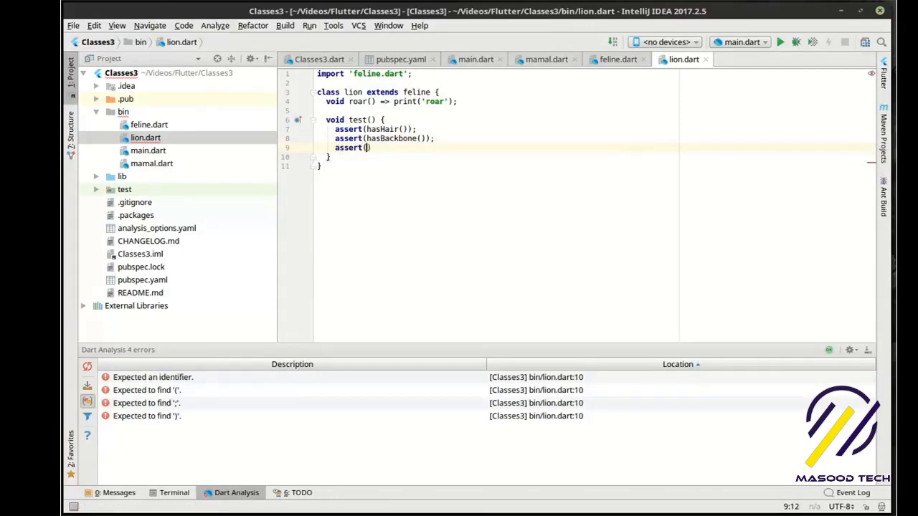
type("hasClaws(")
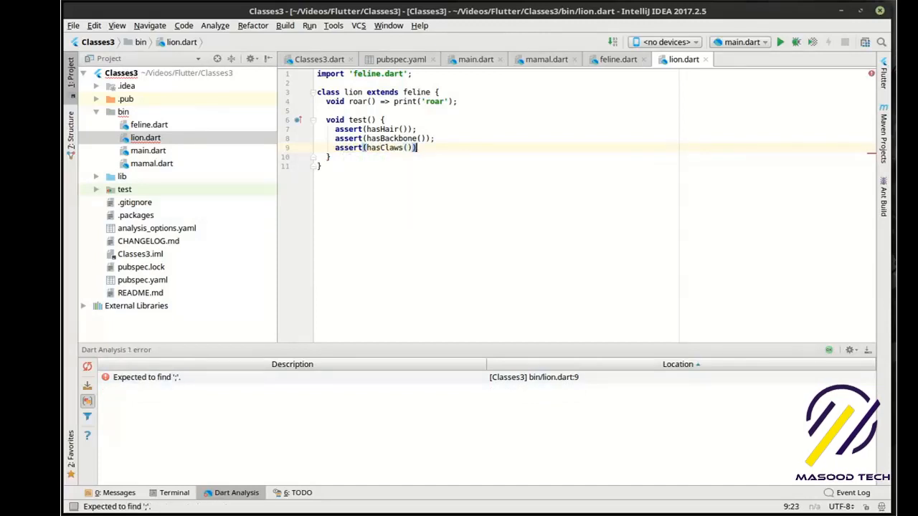
type(";")
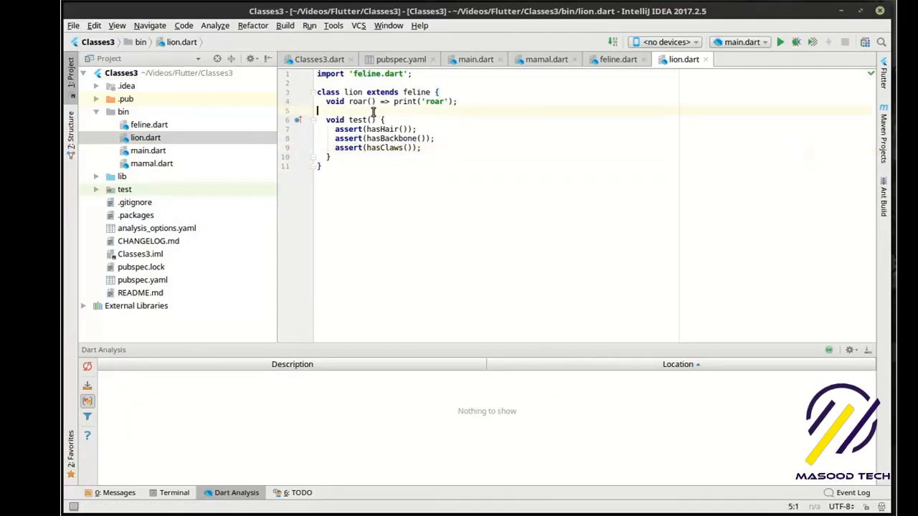
double_click(356, 101)
type("import '';")
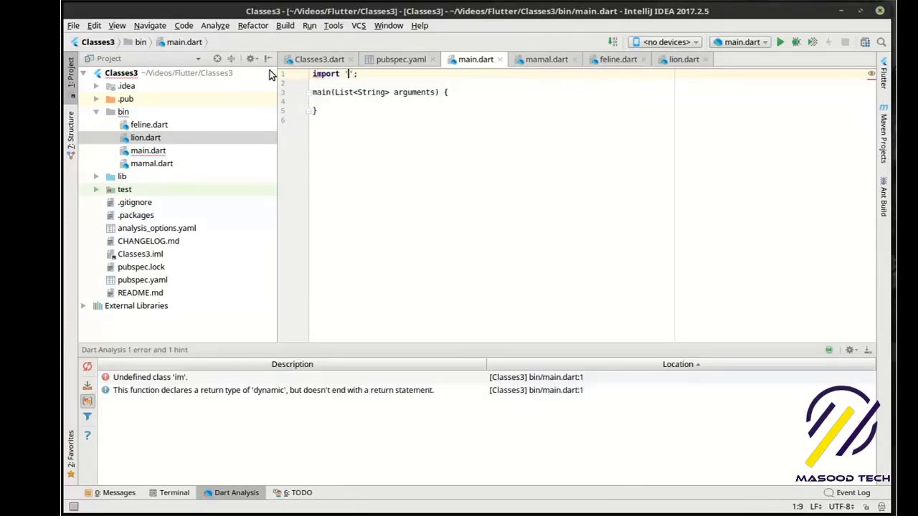
Import 'lion.dart' in main.dart and declare lion simba = new lion().
type("lion.dart")
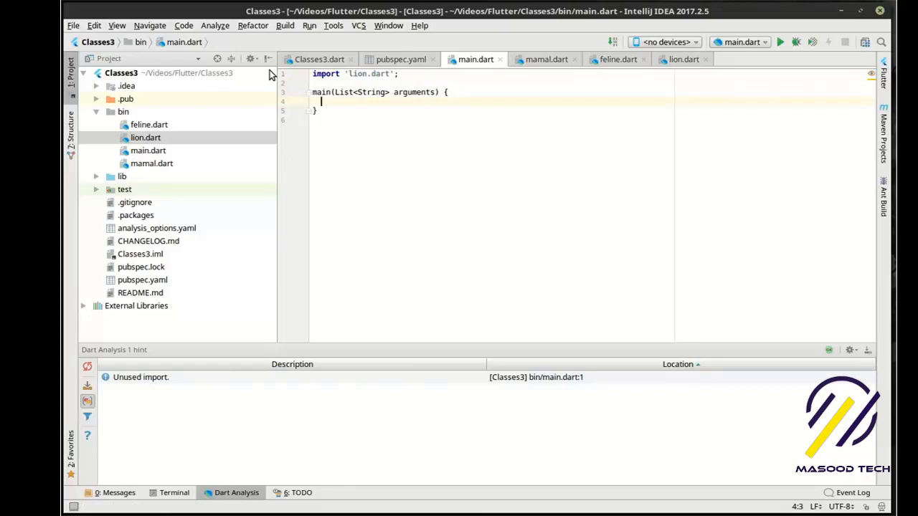
type("lion")
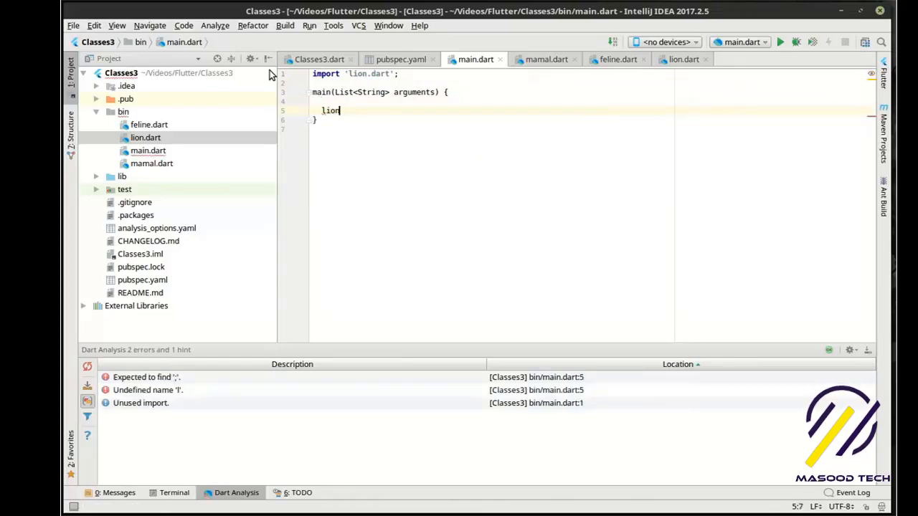
type("simba")
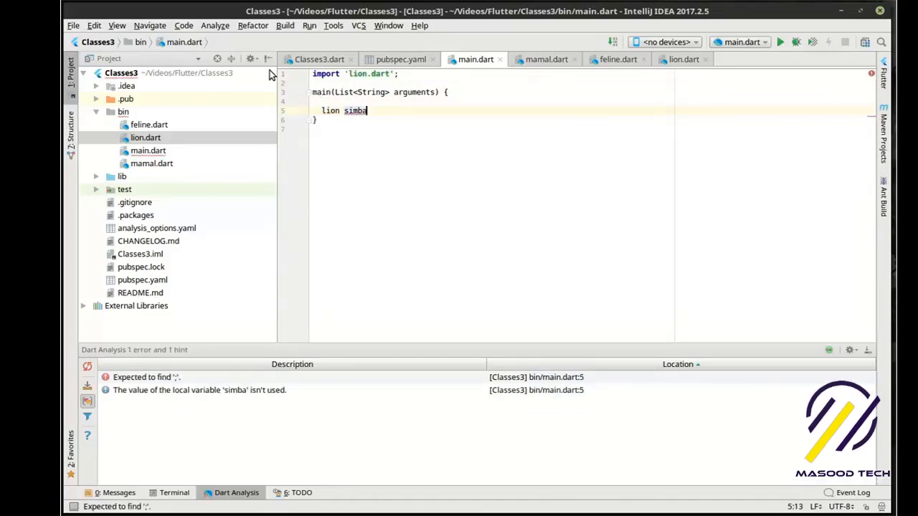
type("=")
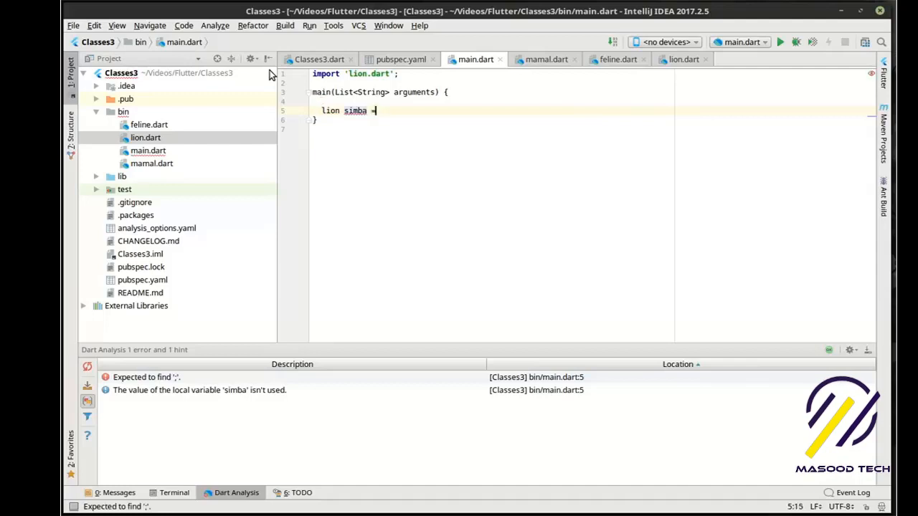
type("= new lion();")
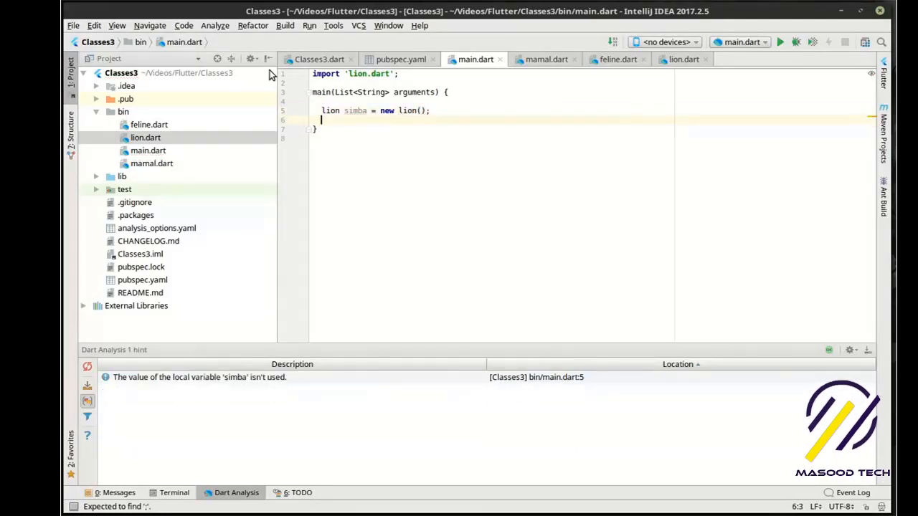
Call simba.test() and simba.roar(), correcting the mistyped 'roar'.
type("simba.test();")
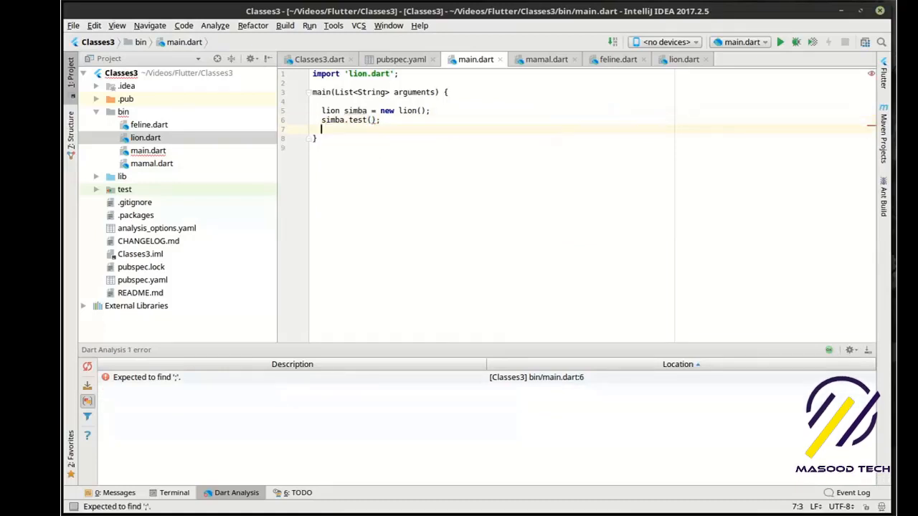
type("simba.")
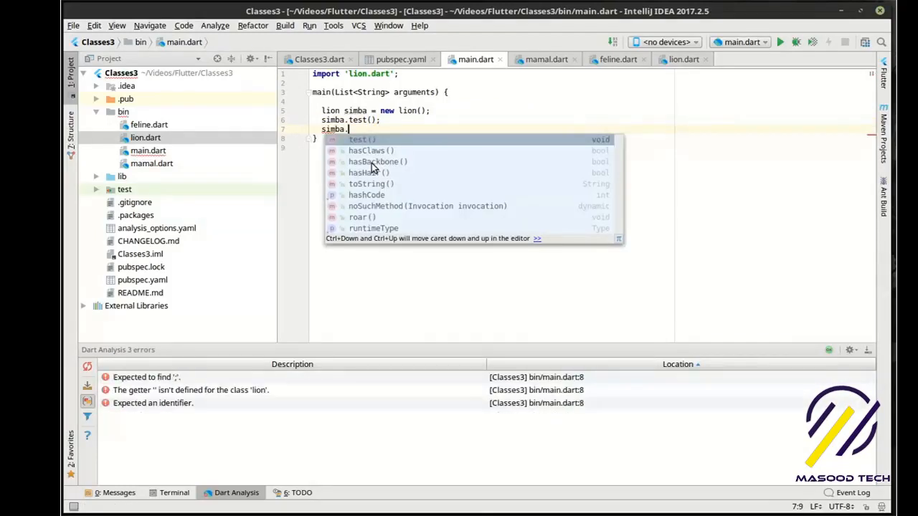
type("rpo")
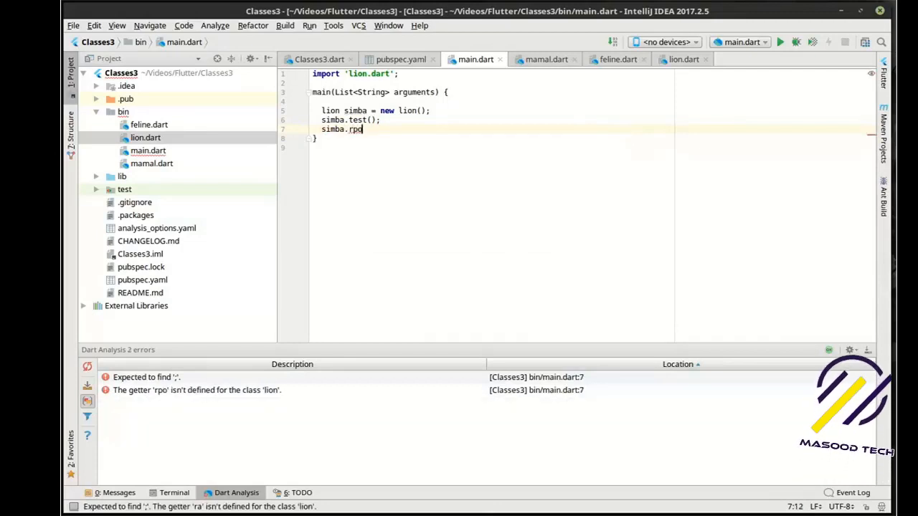
key("Backspace")
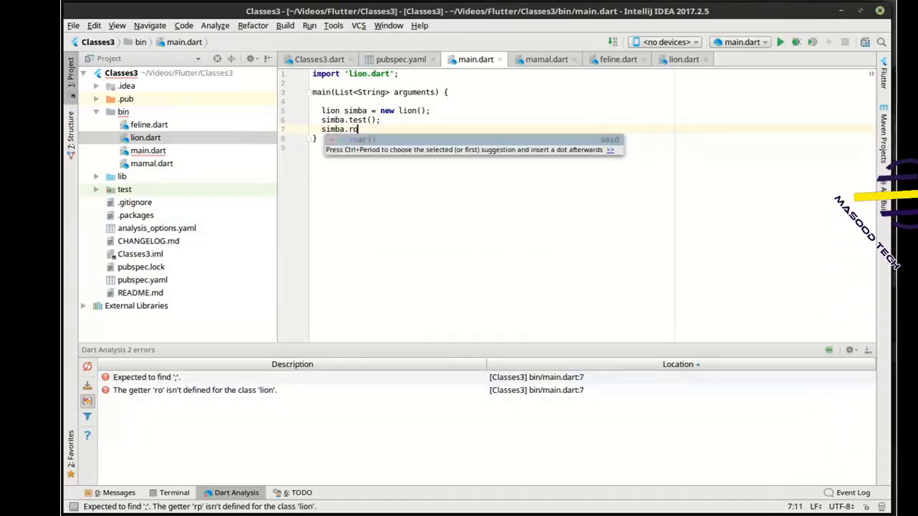
type("ar();")
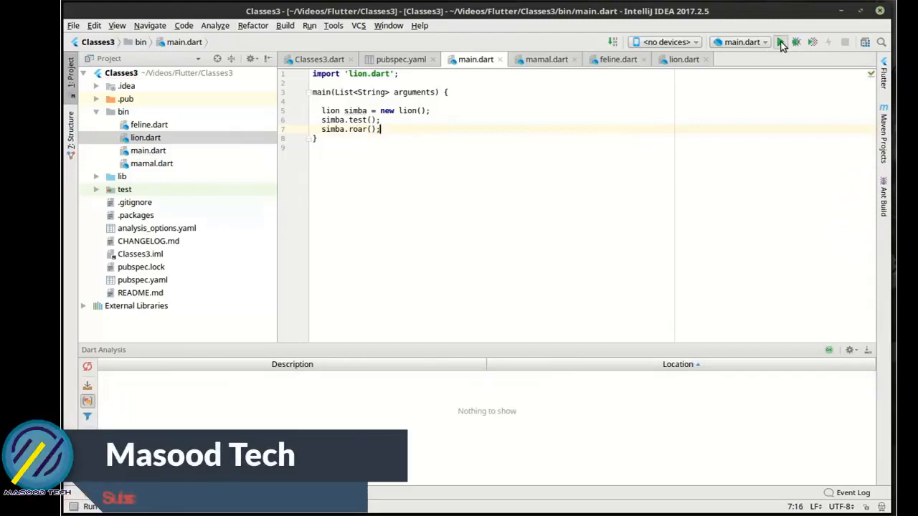
Run main.dart, printing roar with exit code 0, and highlight the test call.
left_click(780, 41)
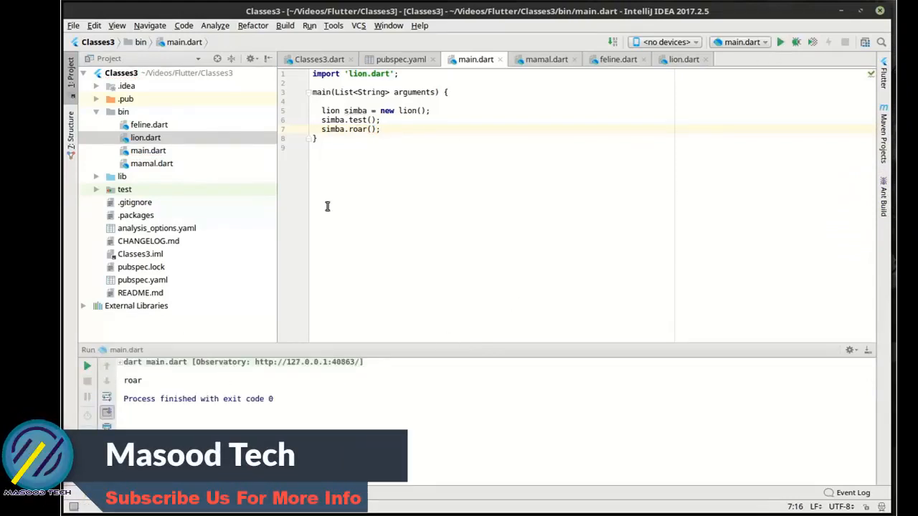
double_click(357, 119)
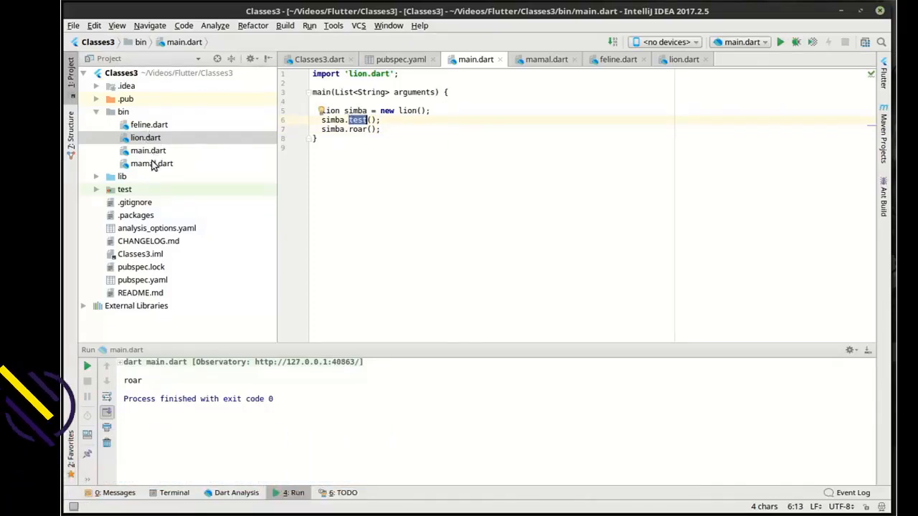
Change mamal's hasHair() to return false, then highlight lion's hasHair assertion.
left_click(152, 164)
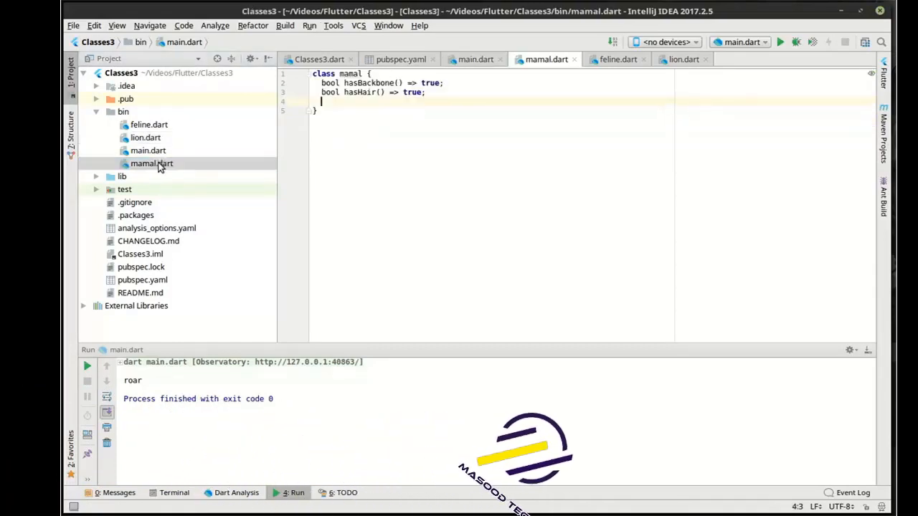
double_click(412, 92)
type("fals")
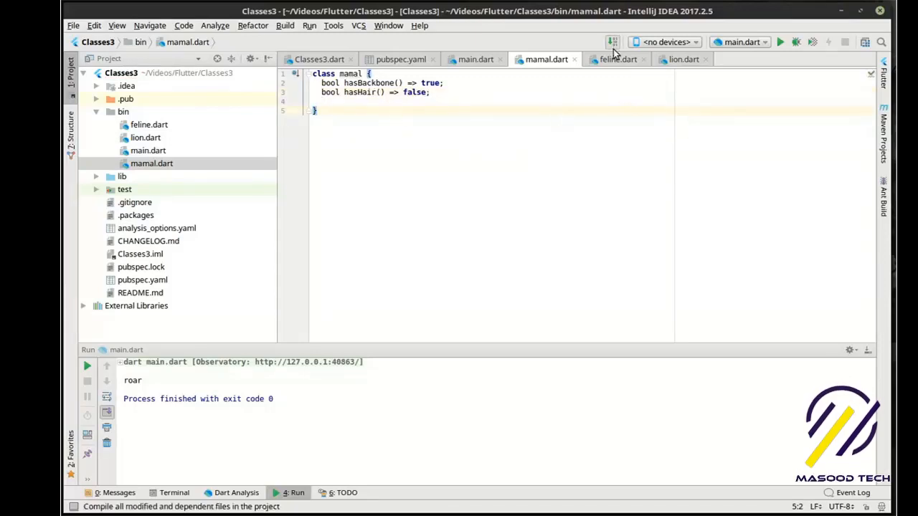
left_click(618, 59)
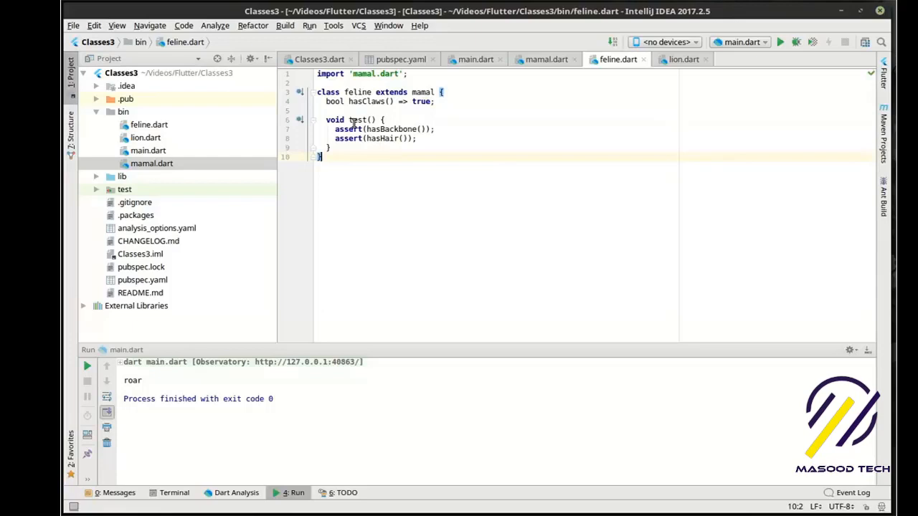
left_click(683, 60)
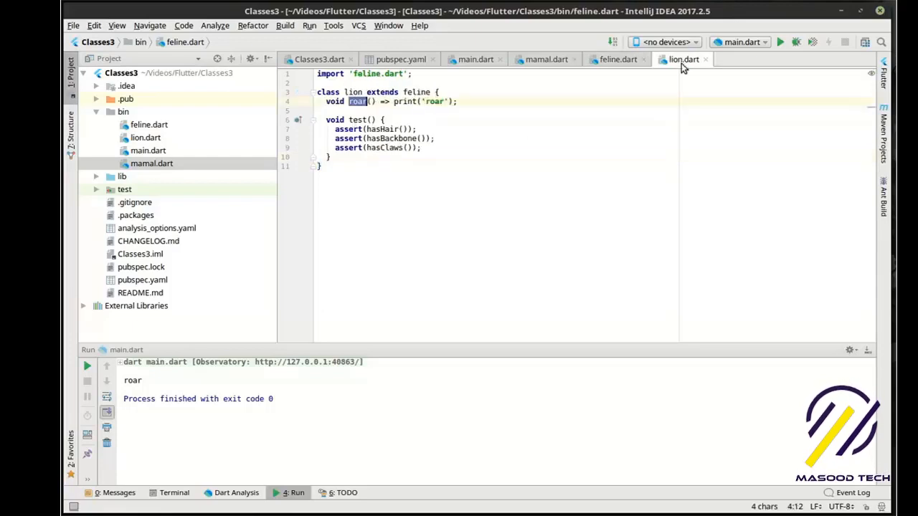
left_click(376, 129)
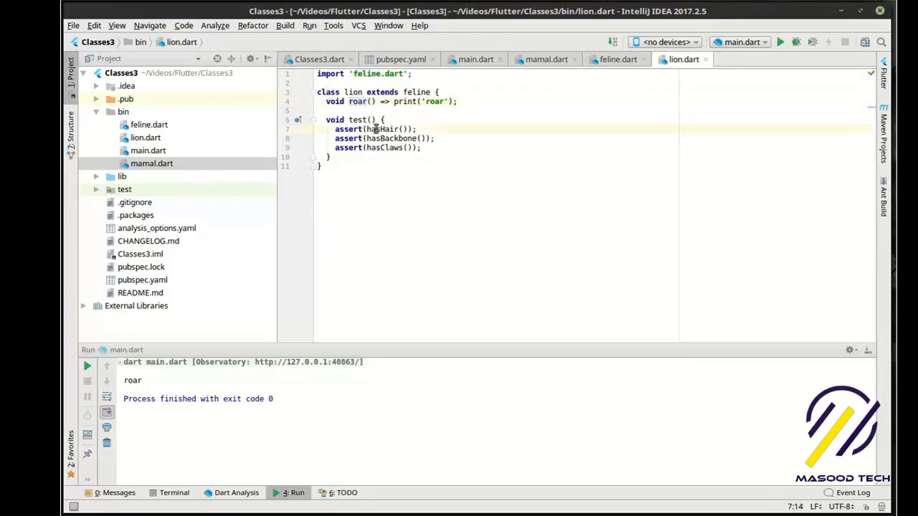
double_click(381, 128)
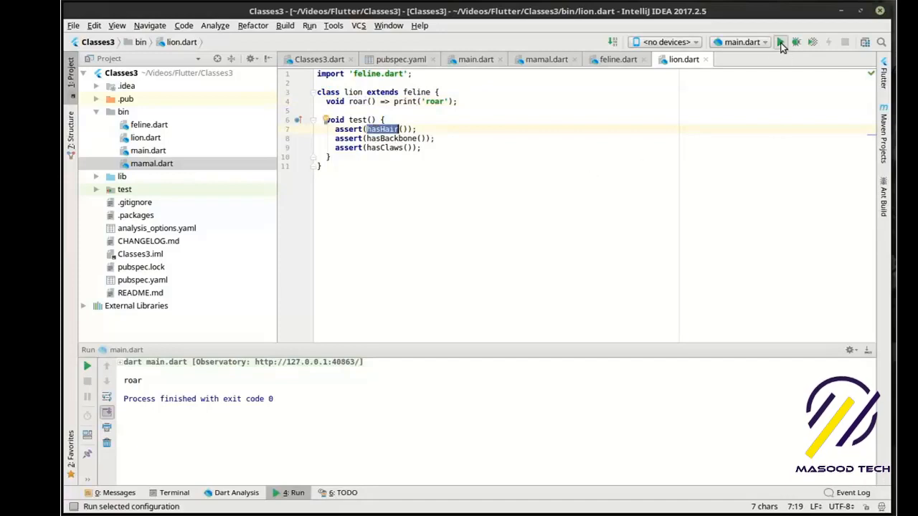
Rerun main.dart, hitting the hasHair() assertion error, and highlight hasHair in the message.
left_click(780, 42)
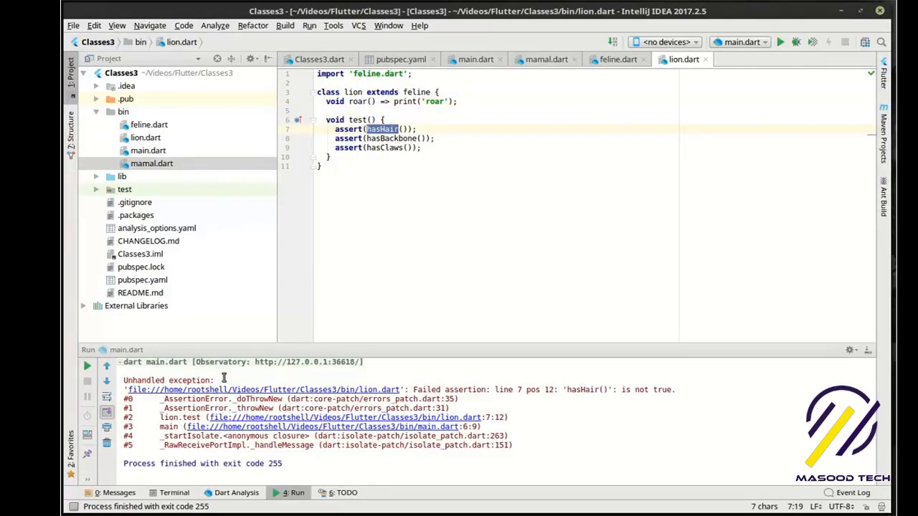
double_click(452, 389)
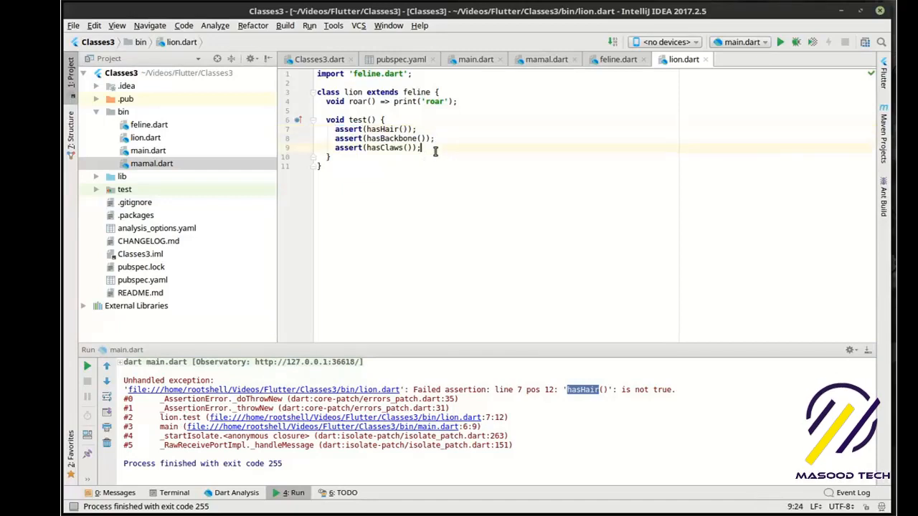
Comment out lion's three asserts, call super.test() instead, and open feline.dart.
type("//")
type("s")
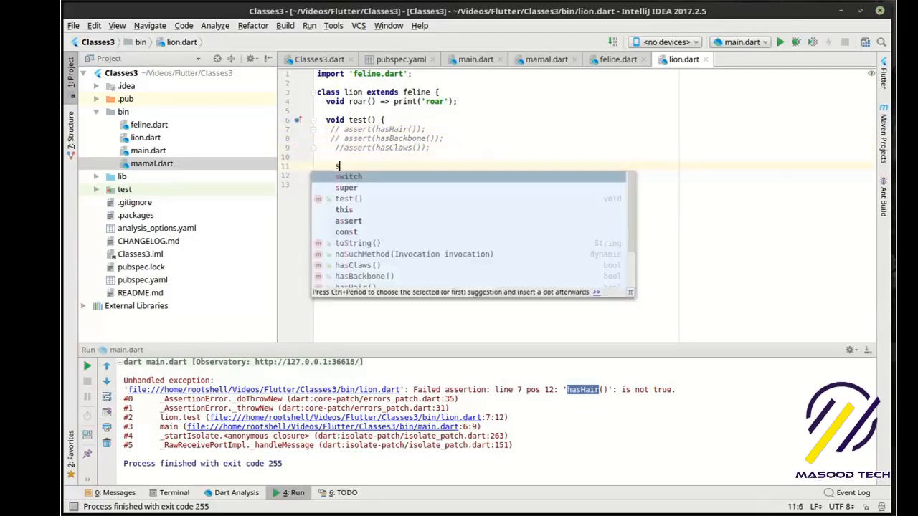
type("uper")
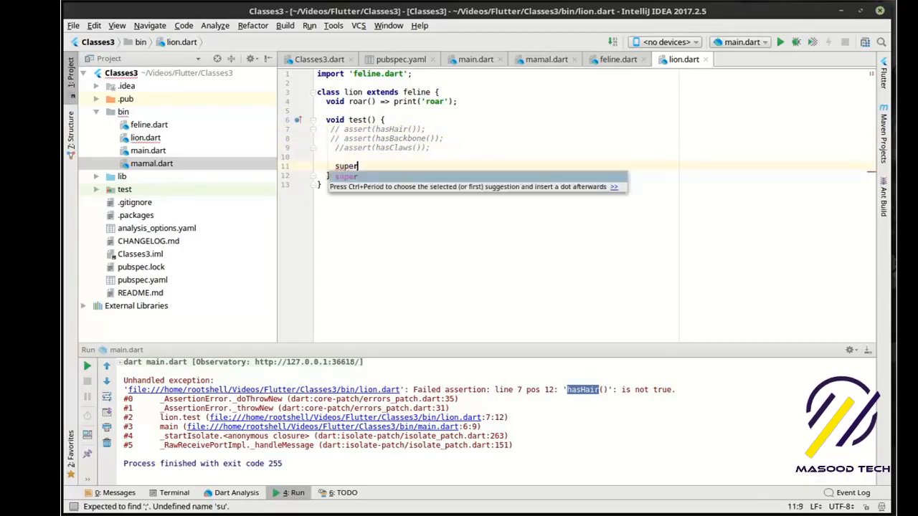
type(".test();")
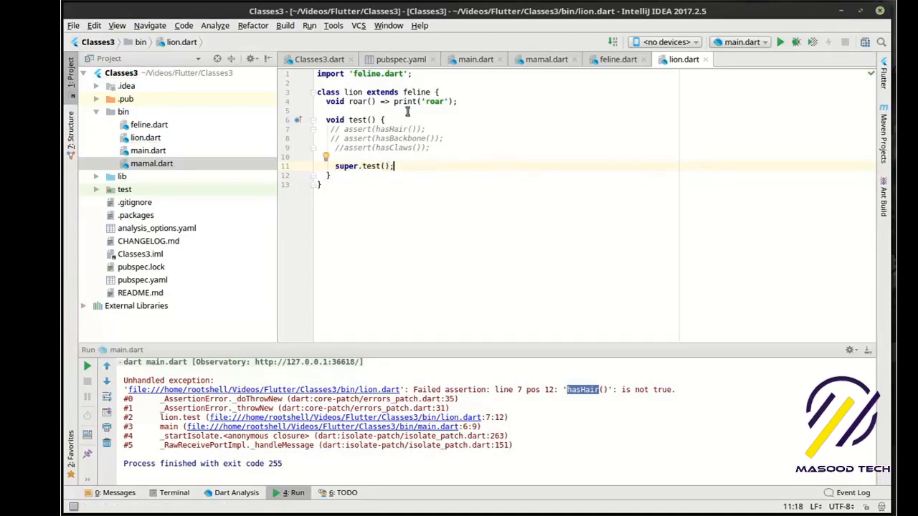
double_click(416, 92)
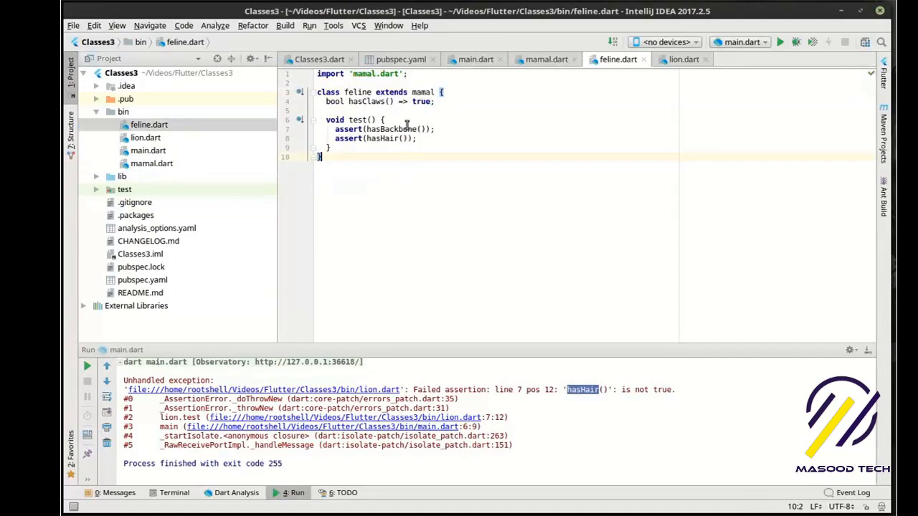
Add print('testing in feline') to feline.test() and print('testing in lion') to lion.test().
type("print('testing in")
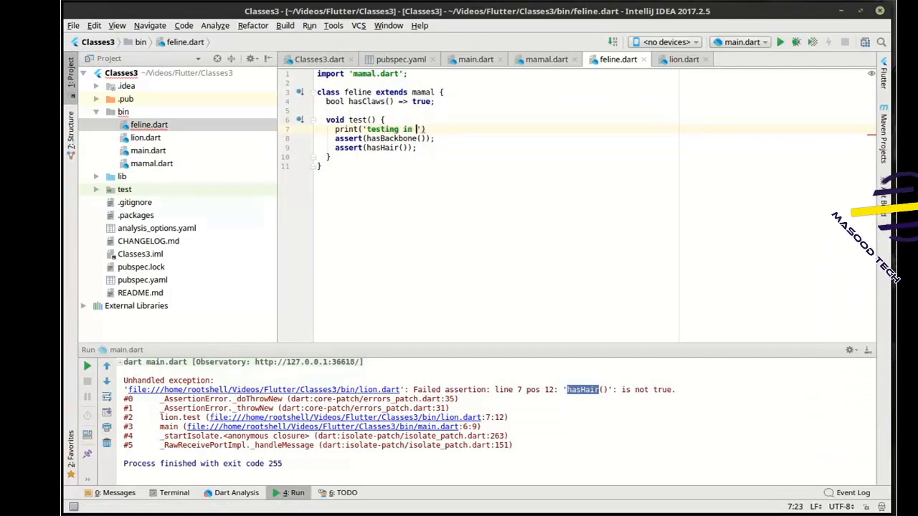
type("feline")
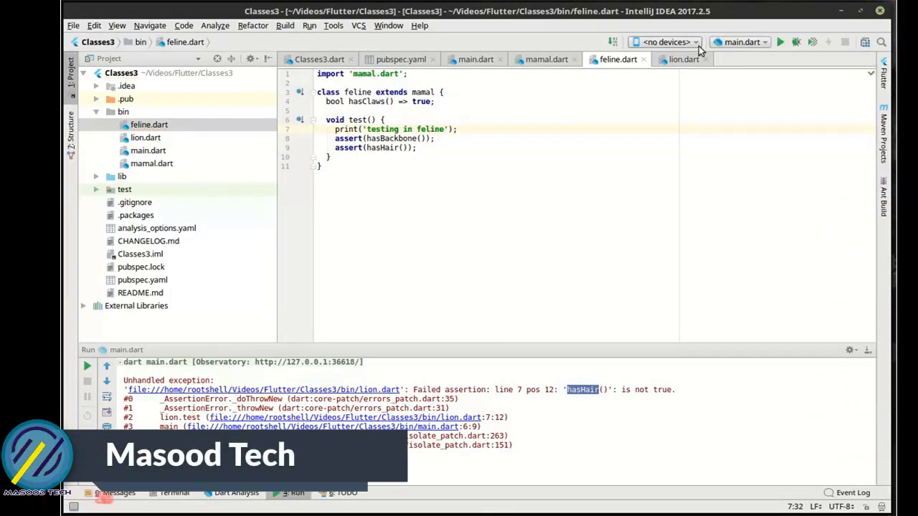
left_click(682, 59)
type("print(;")
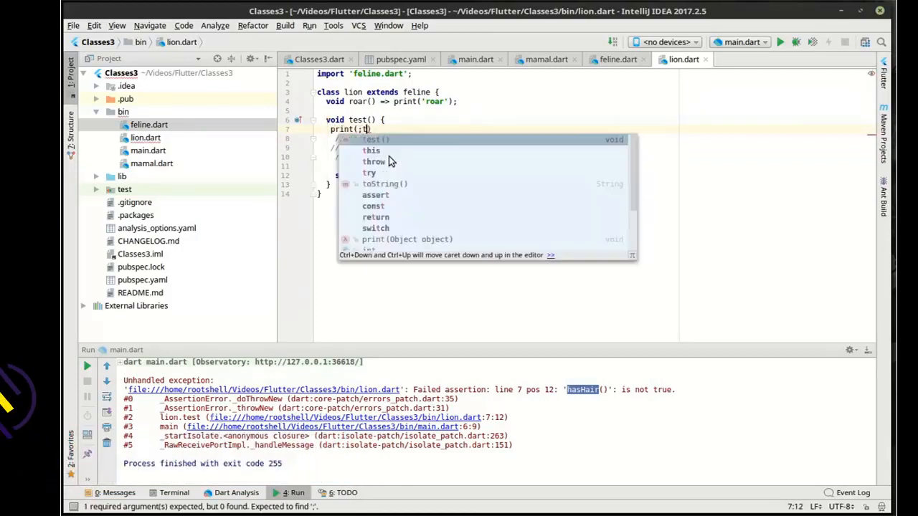
type("testing'")
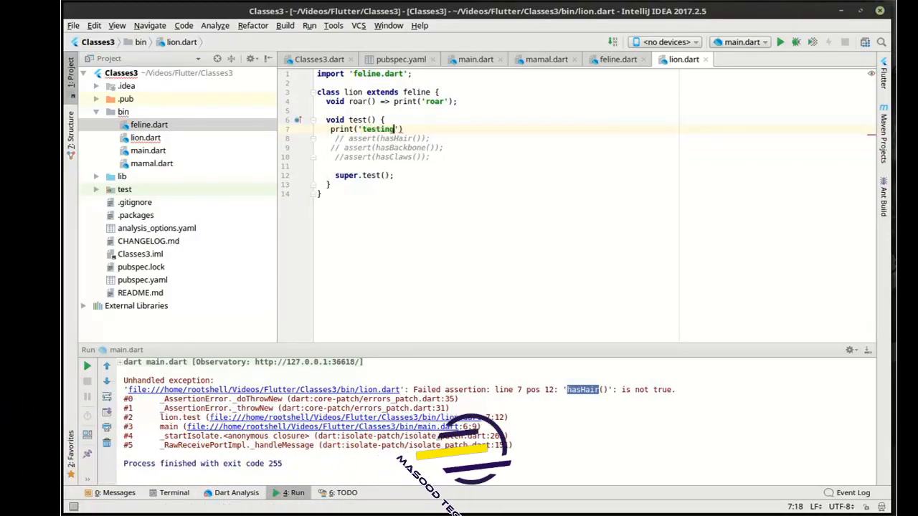
type("in lion")
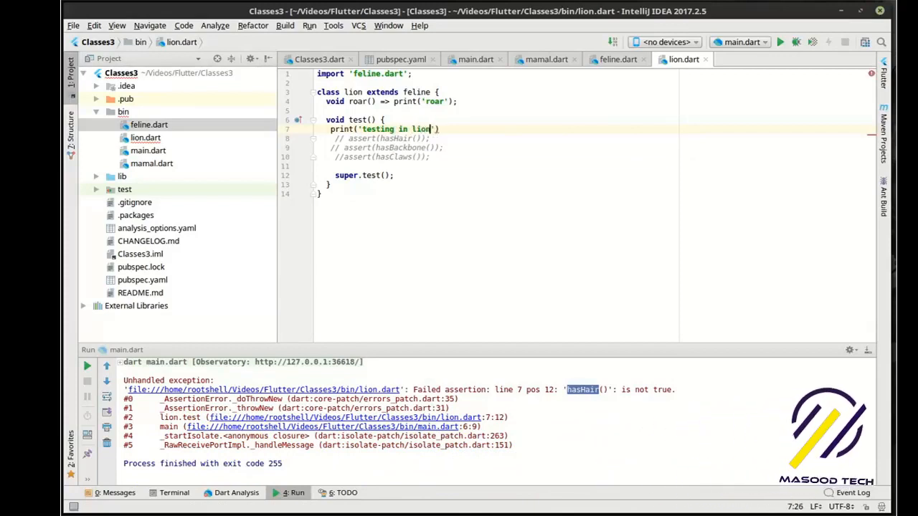
Finish lion's print statement, rerun to see both testing messages, and highlight super.test().
type(");")
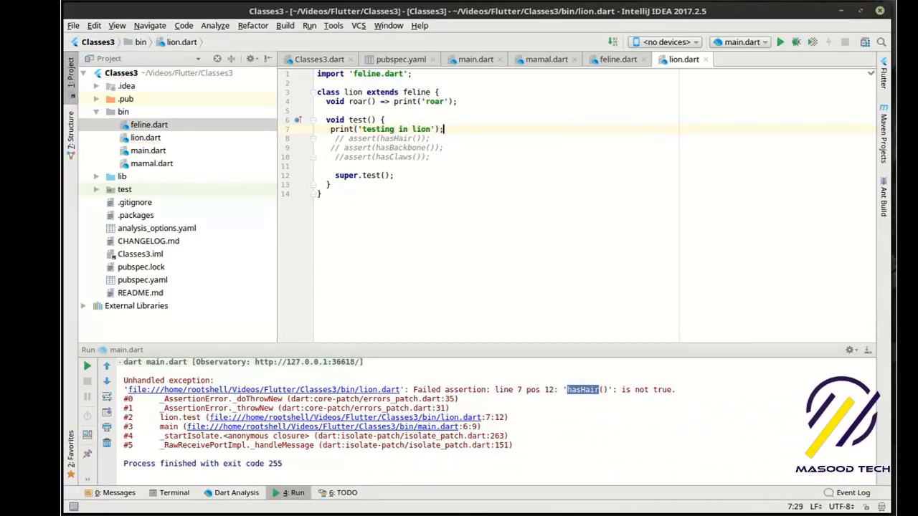
left_click(780, 41)
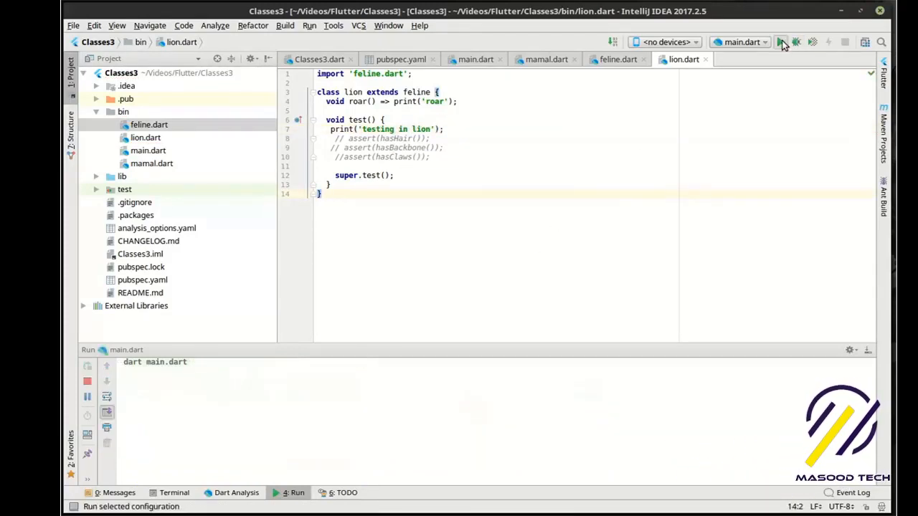
left_click(780, 41)
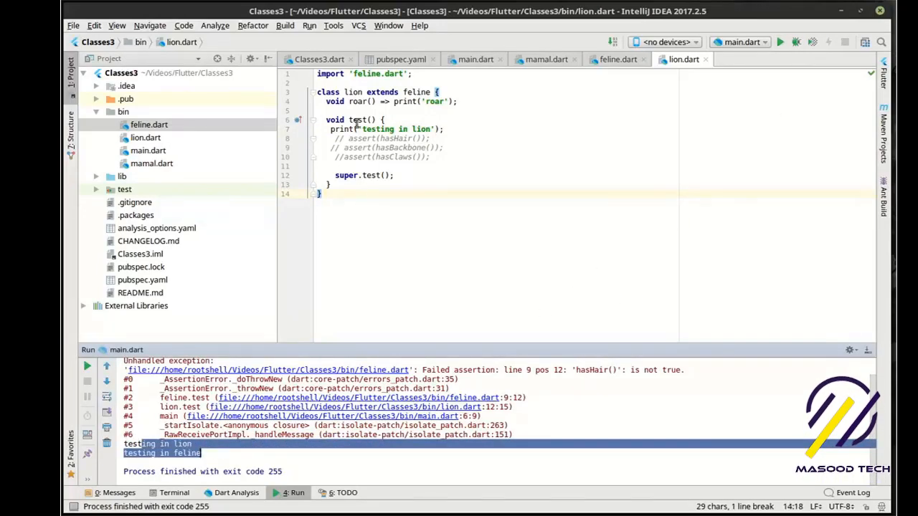
double_click(357, 120)
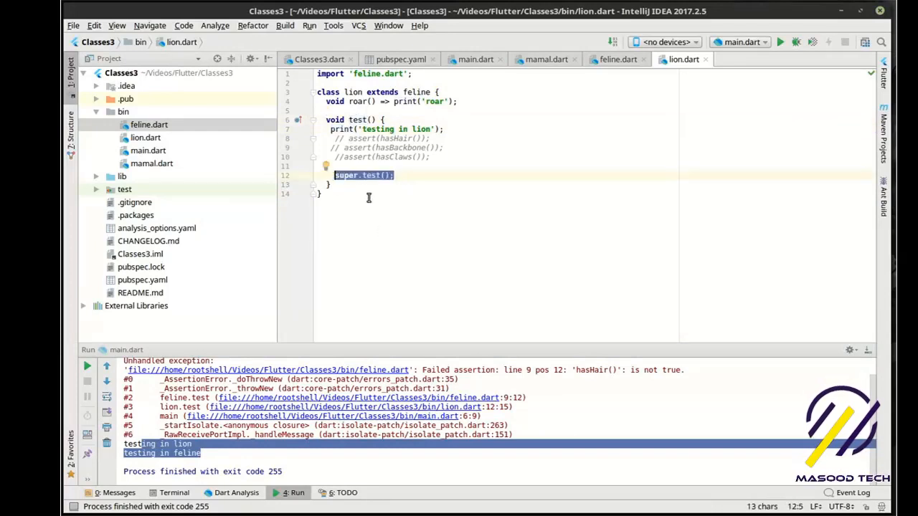
mouse_move(428, 183)
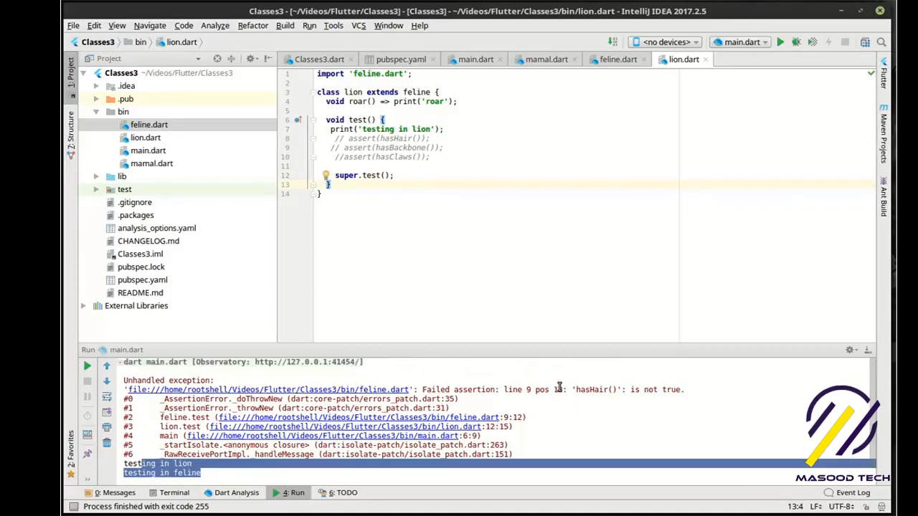
mouse_move(420, 395)
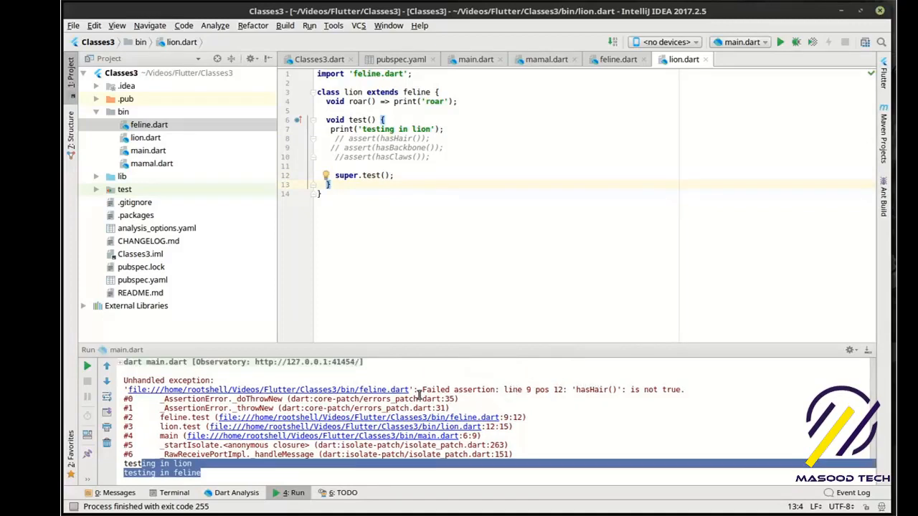
mouse_move(563, 389)
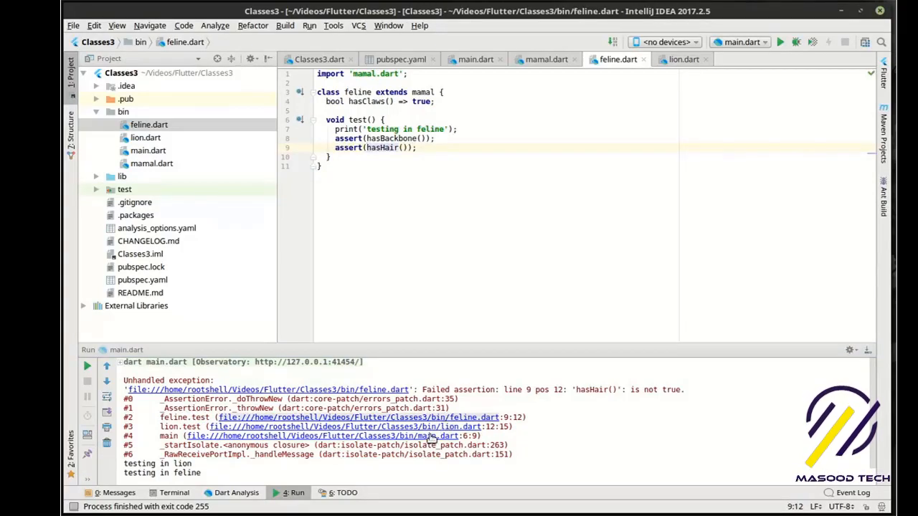
Check that mamal's hasHair() returns false, then return to lion.dart.
left_click(475, 58)
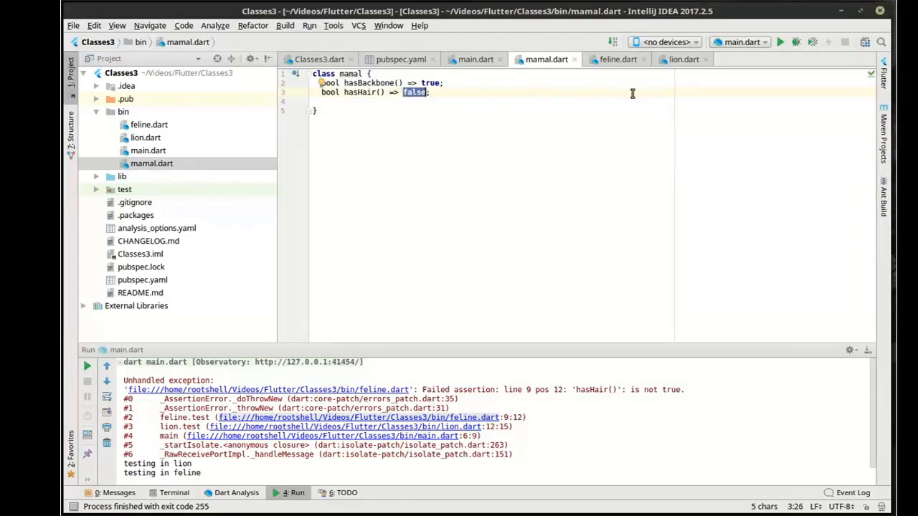
left_click(683, 59)
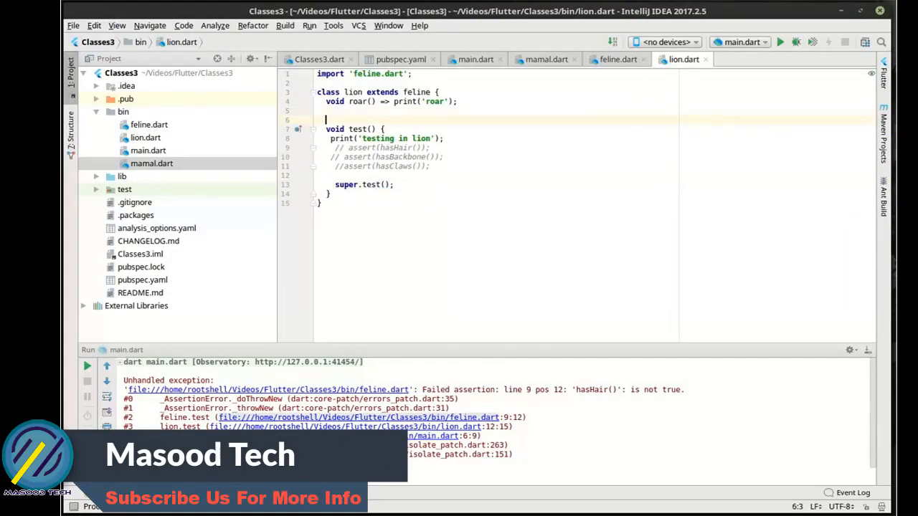
type("@override")
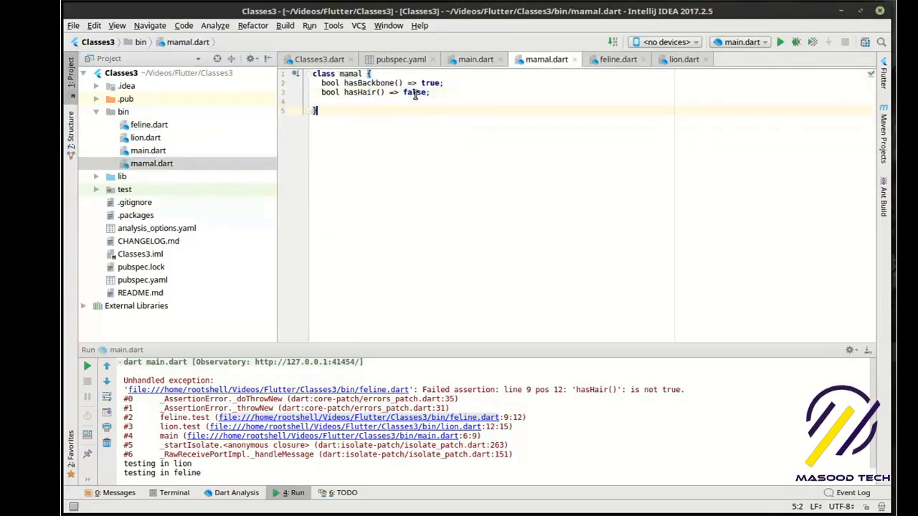
Set hasHair() back to true and rerun, printing both testing messages and roar.
type("true")
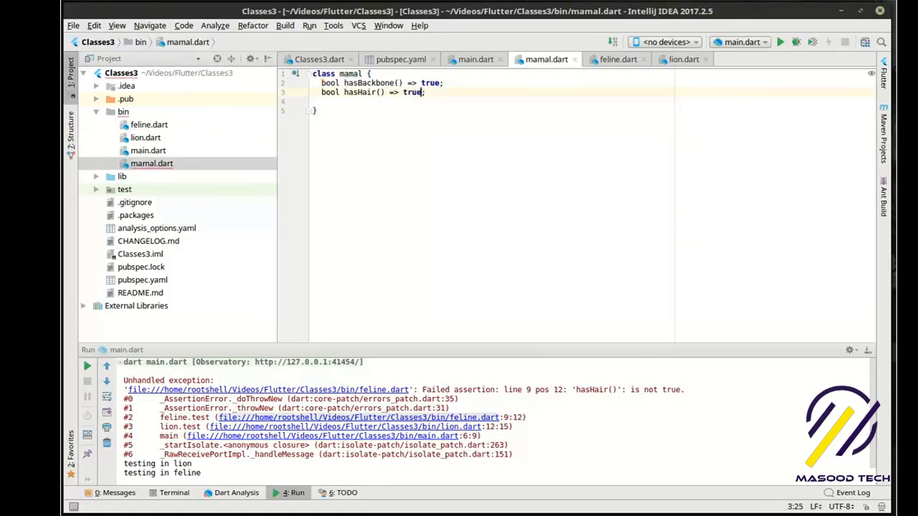
mouse_move(741, 90)
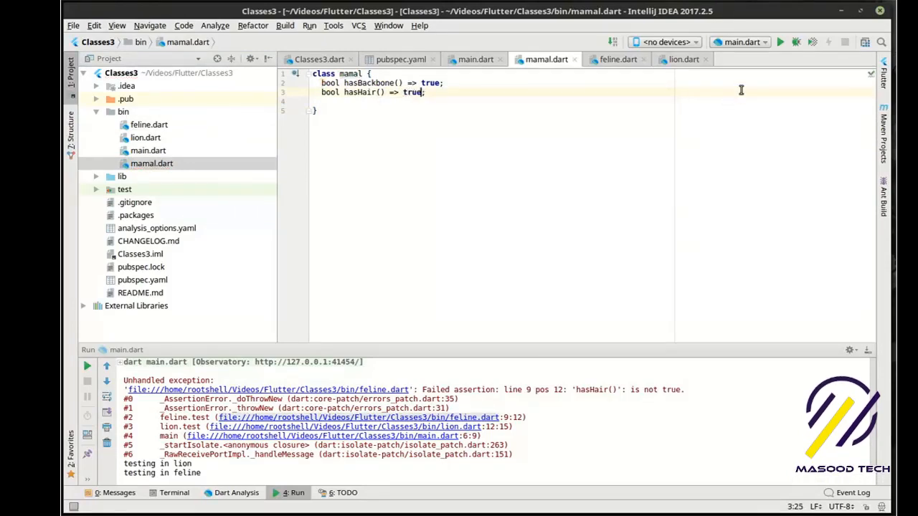
left_click(780, 41)
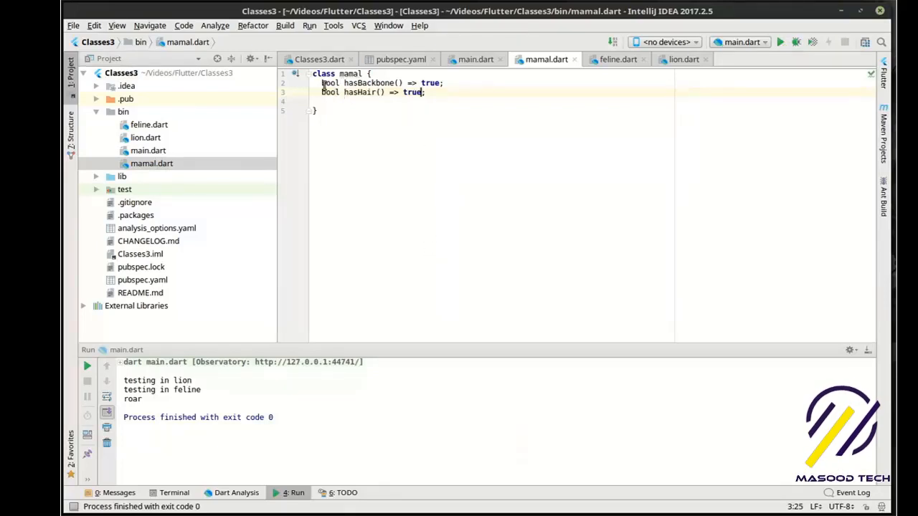
mouse_move(332, 105)
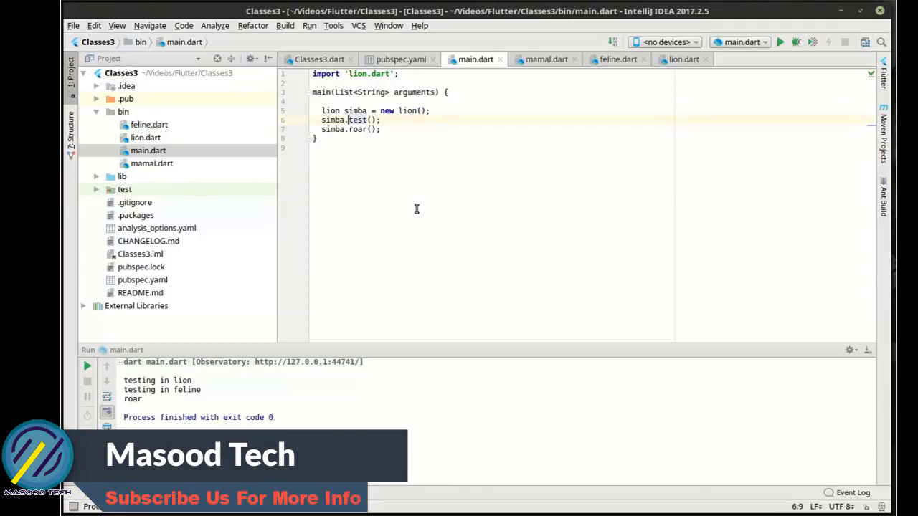
mouse_move(412, 206)
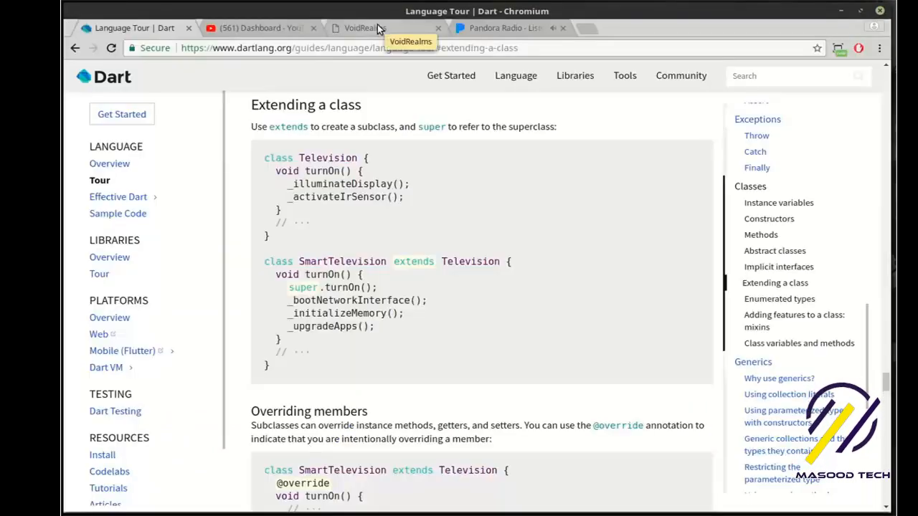
Switch to the VoidRealms tab and go via Tutorials to the Contact page.
left_click(362, 28)
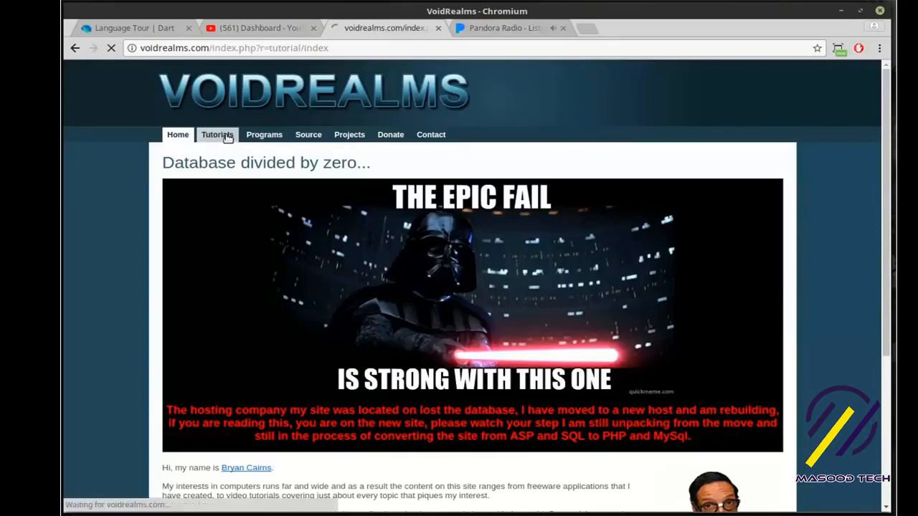
left_click(217, 134)
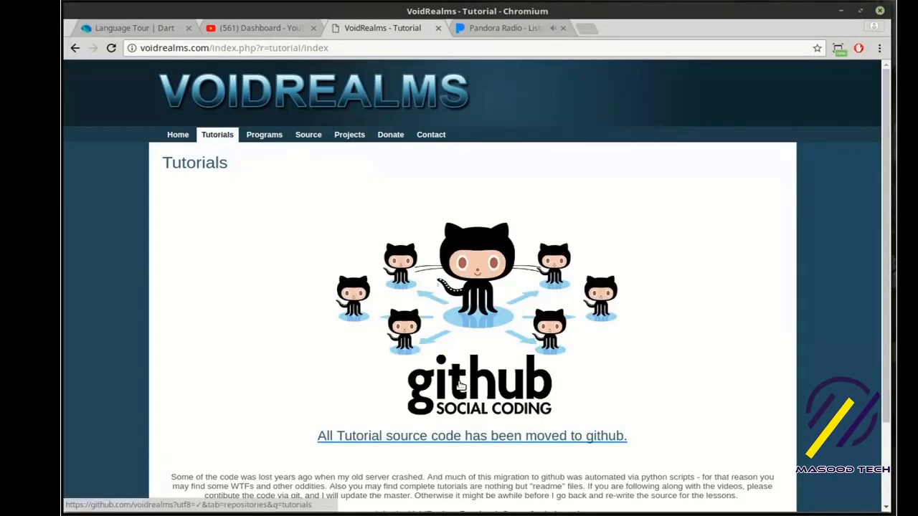
mouse_move(471, 253)
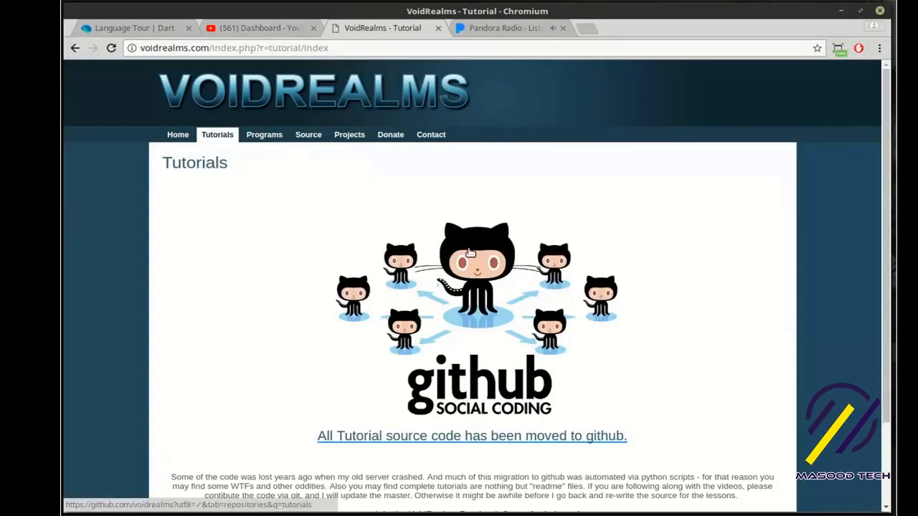
left_click(430, 134)
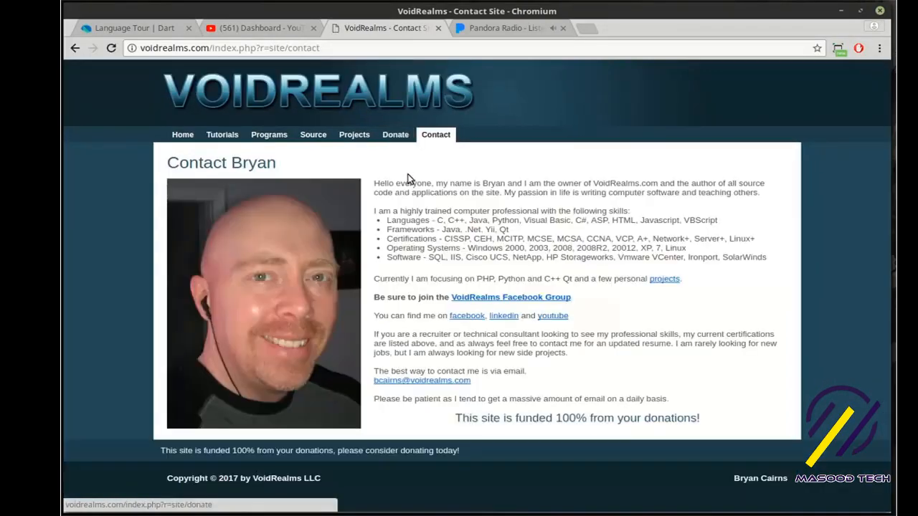
mouse_move(511, 297)
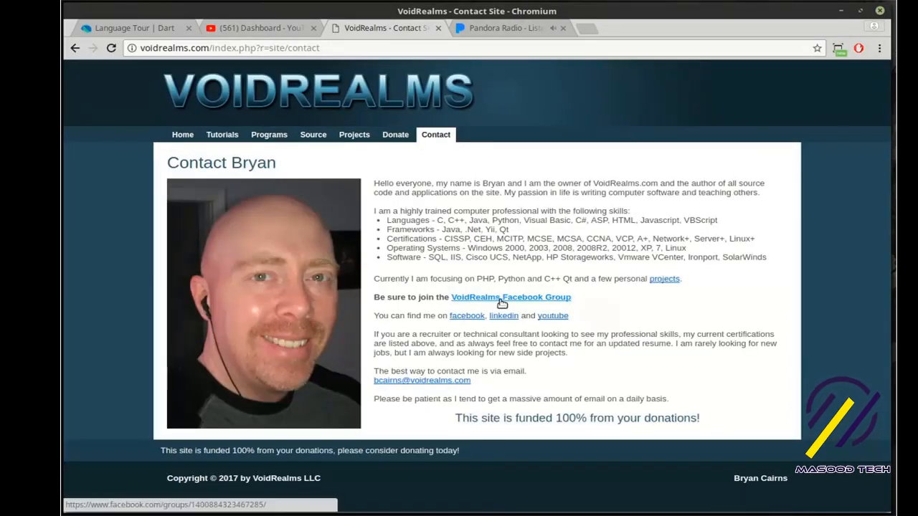